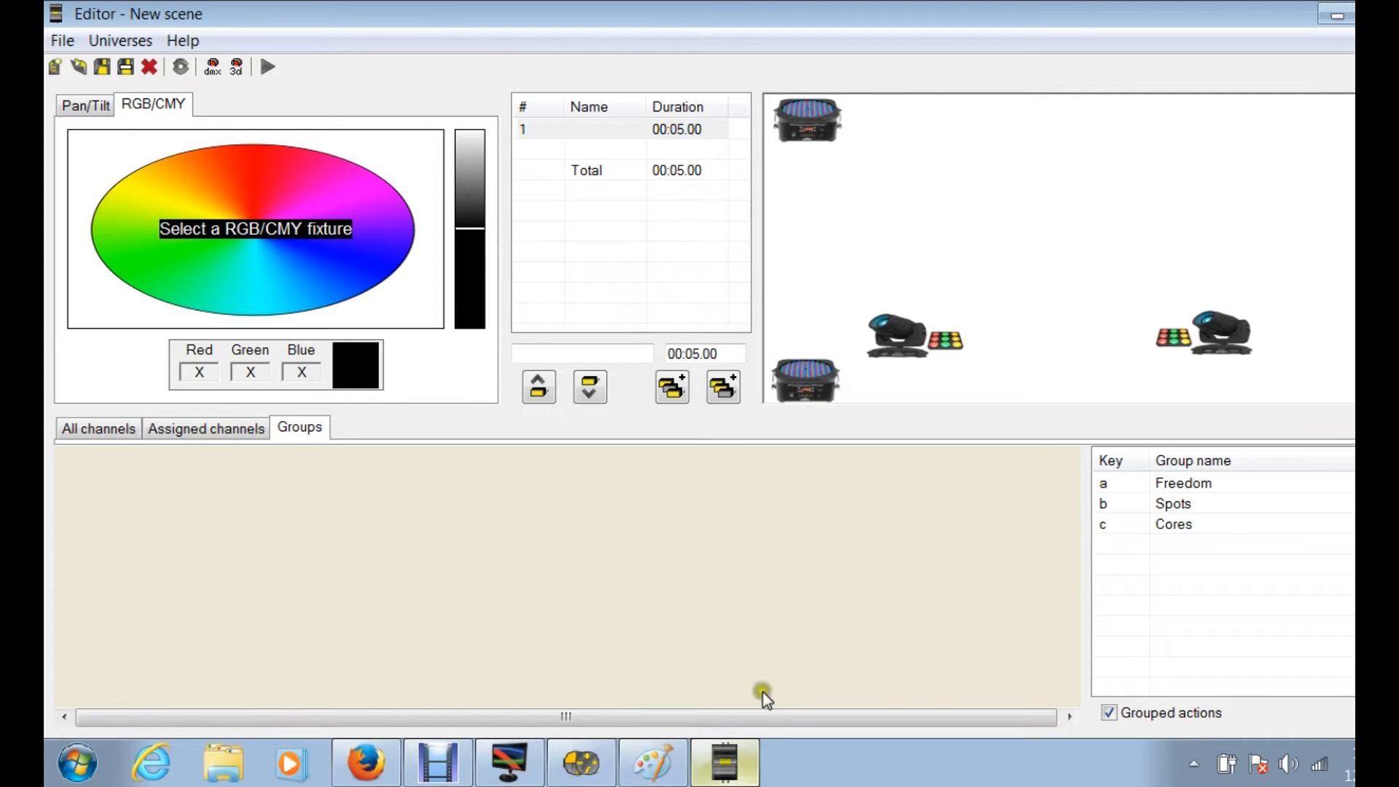
mouse_move(655, 169)
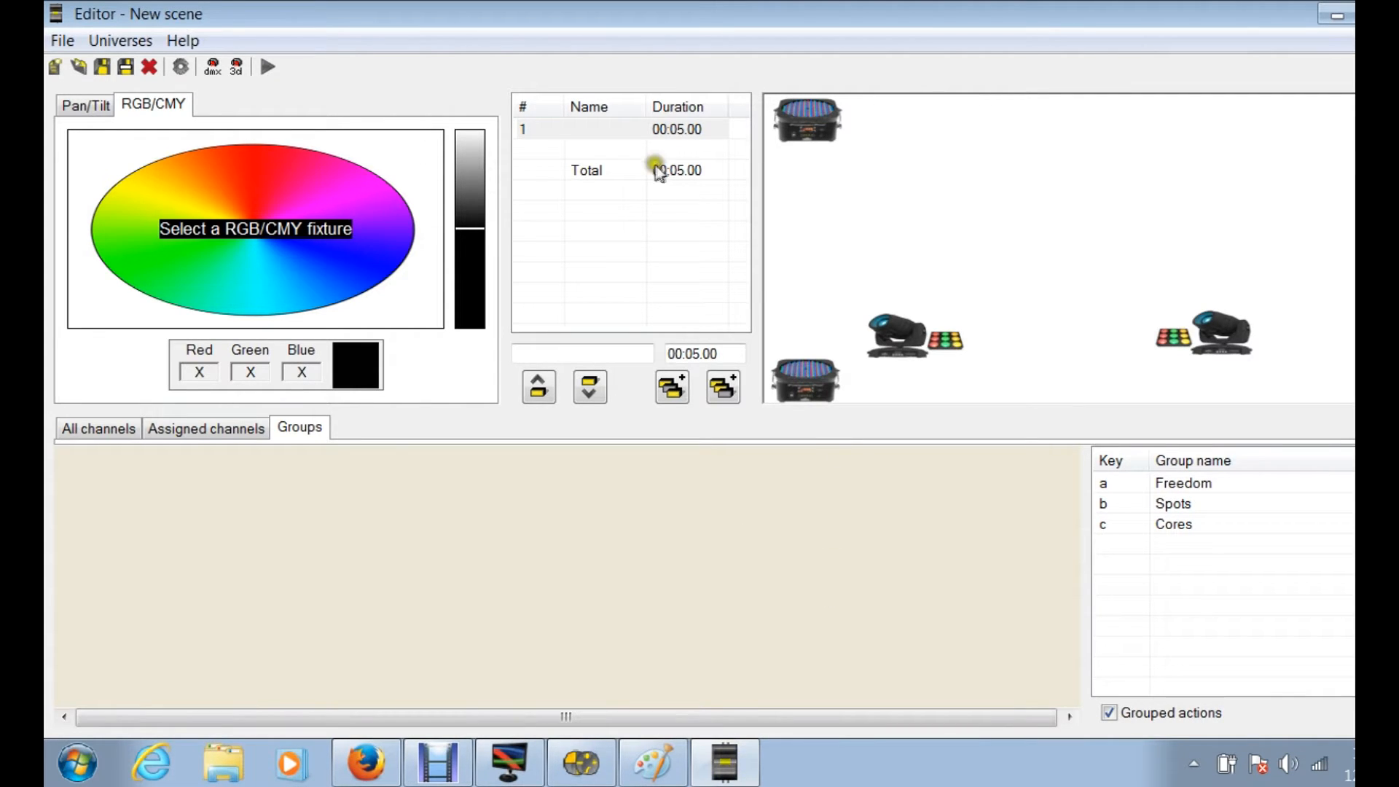
mouse_move(624, 107)
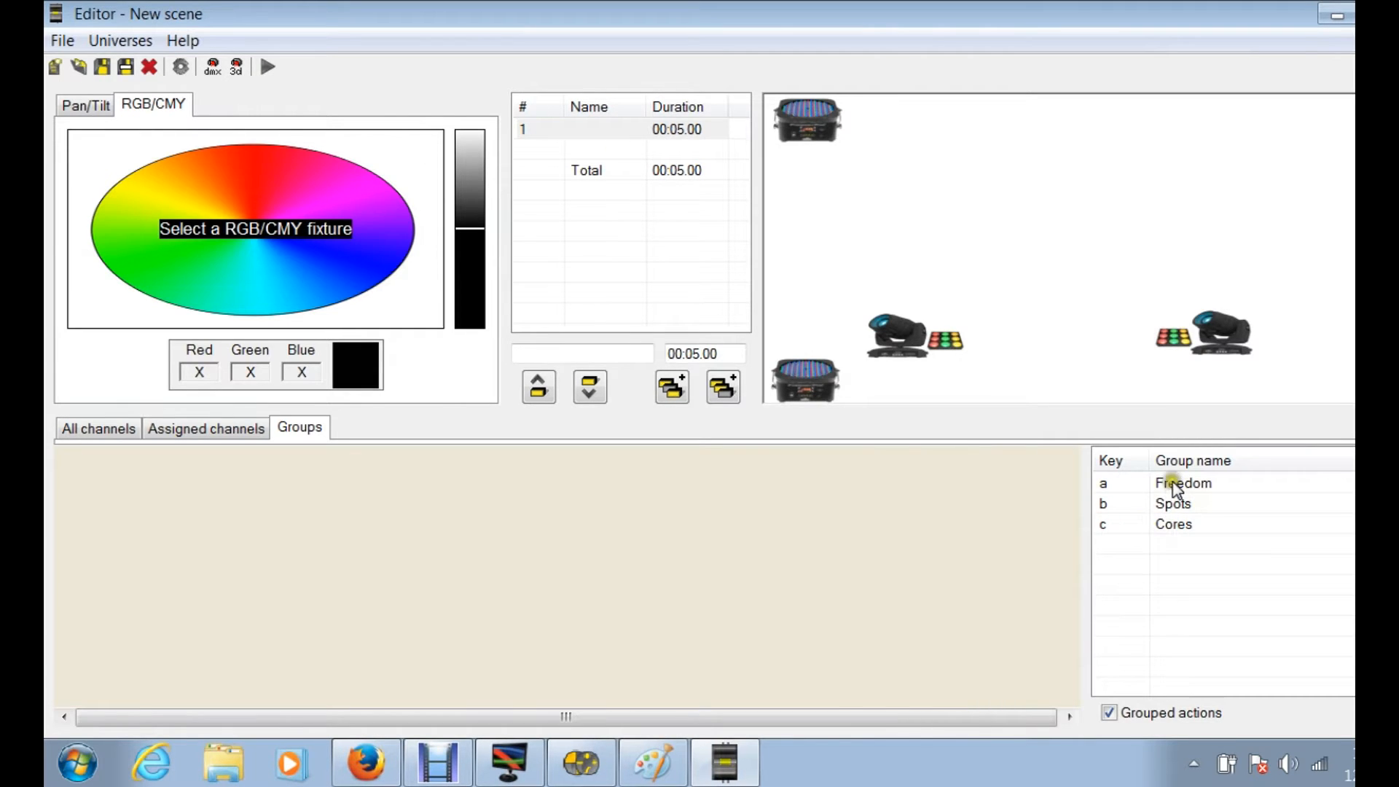
Step: Select the four Freedom fixtures and step 1 of the scene for colour editing
left_click(1184, 482)
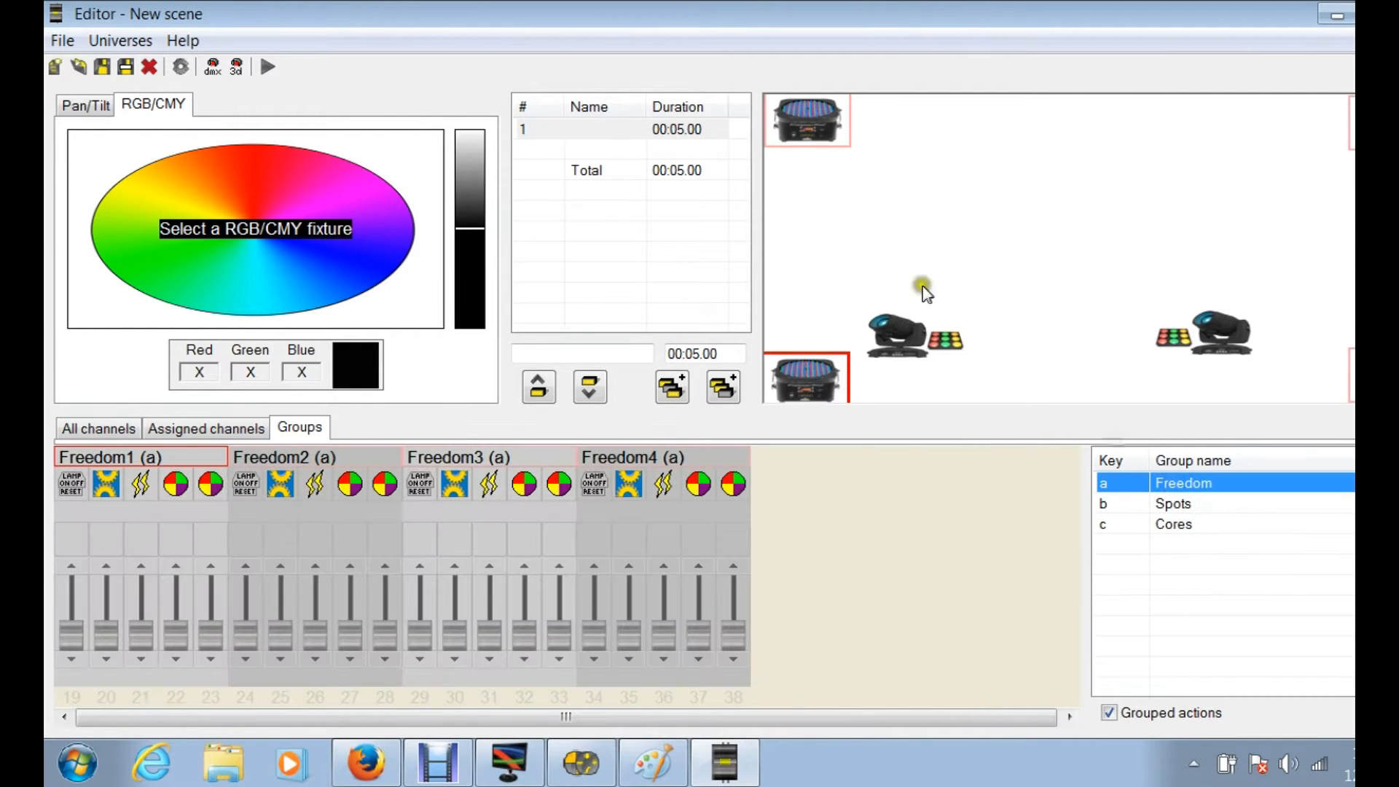
left_click(676, 130)
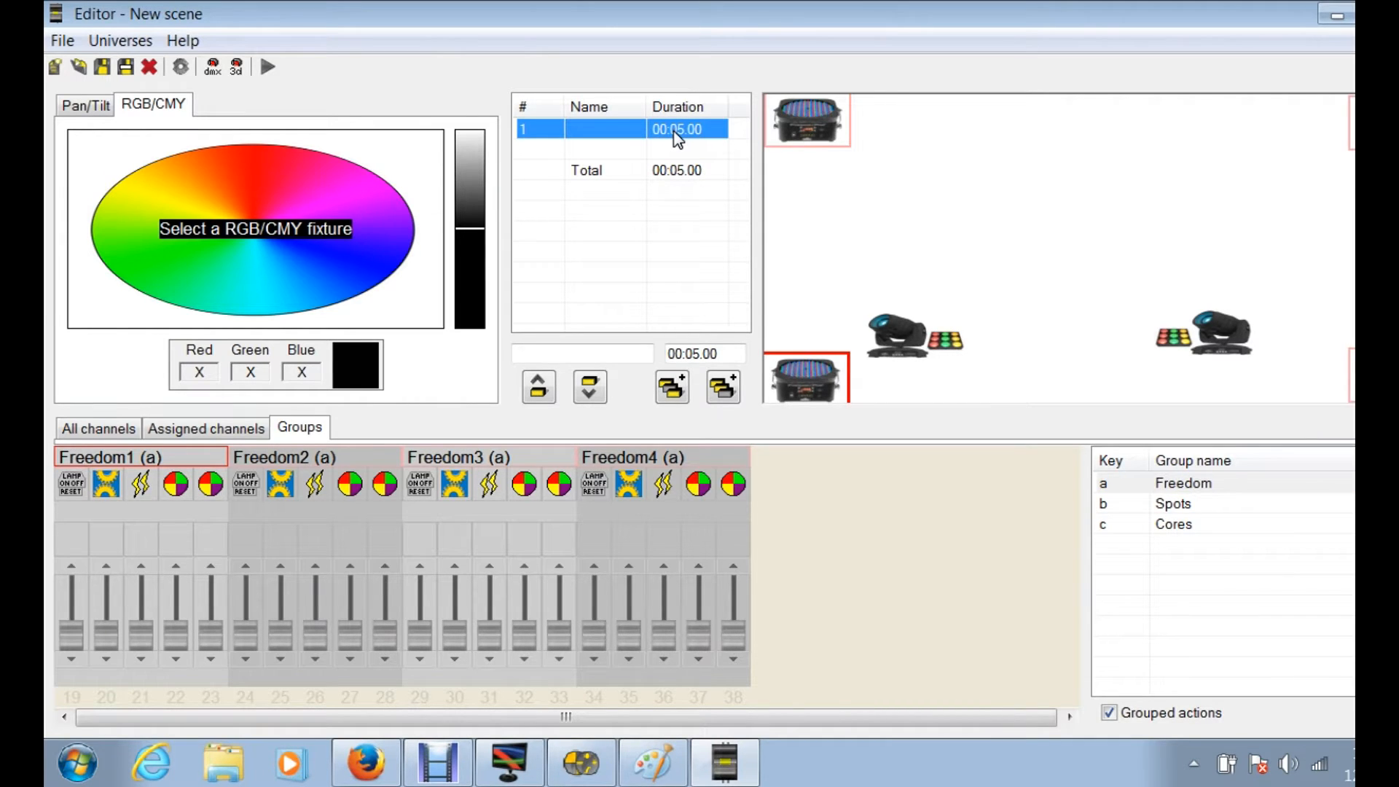
mouse_move(1209, 498)
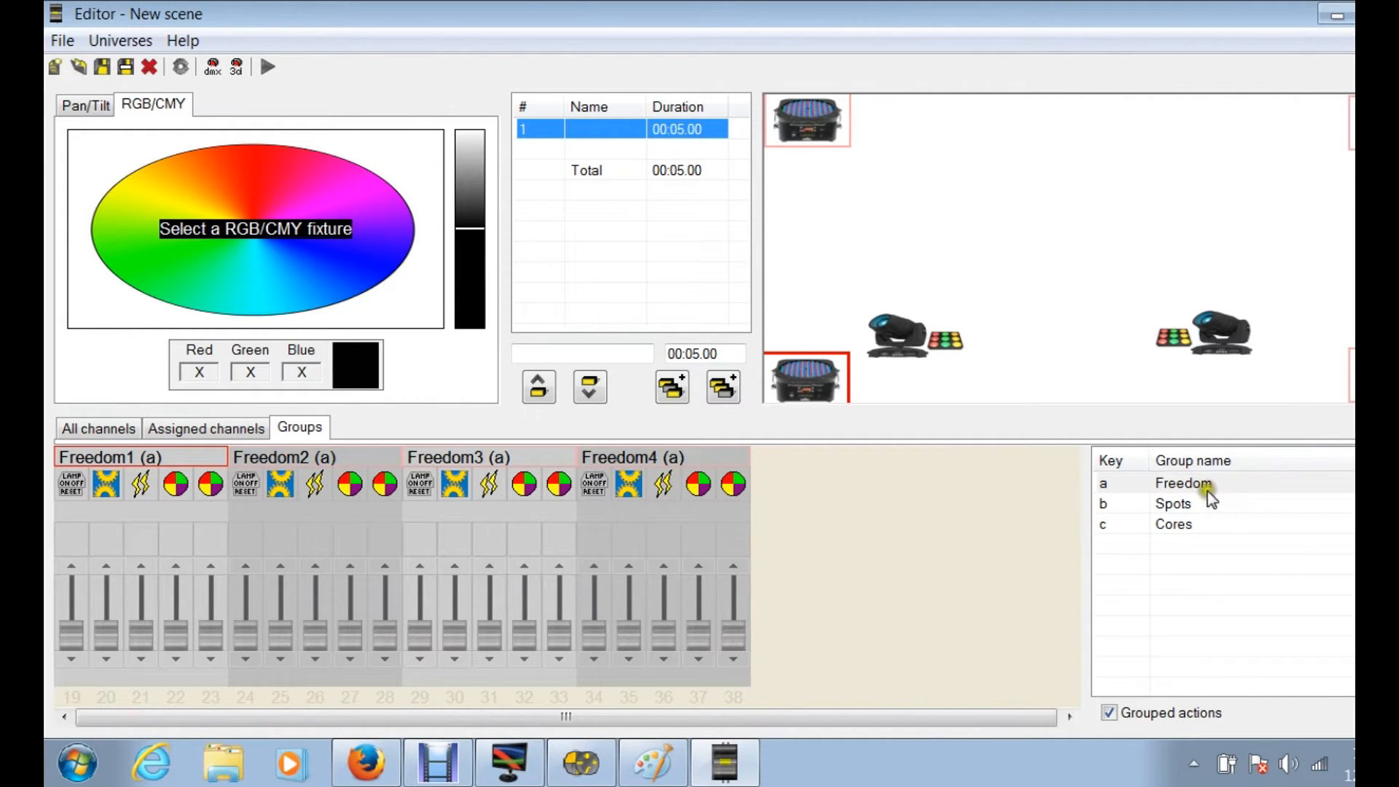
mouse_move(1232, 488)
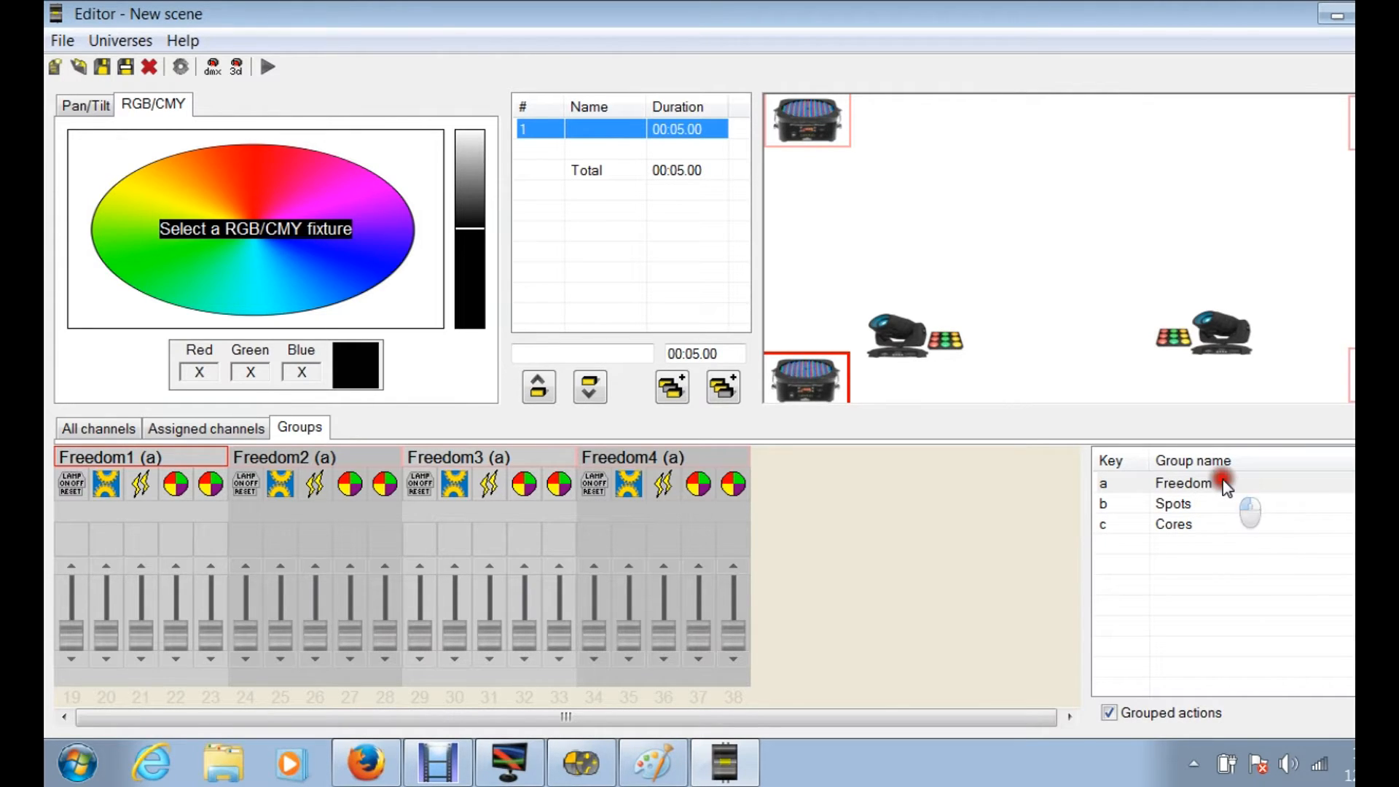
left_click(1183, 483)
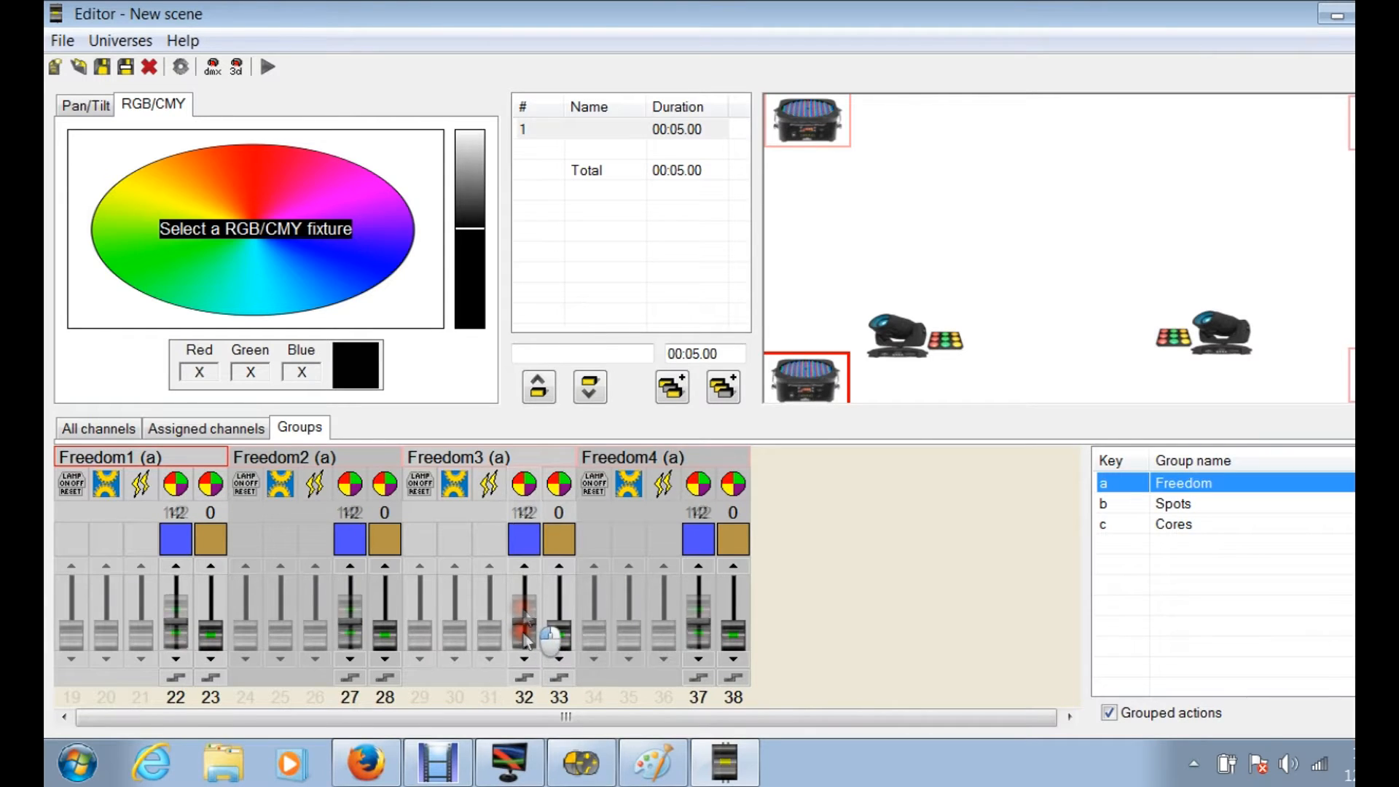
Step: Release the second colour channel, set step 1 to 46, and add step 2 at 114
right_click(525, 624)
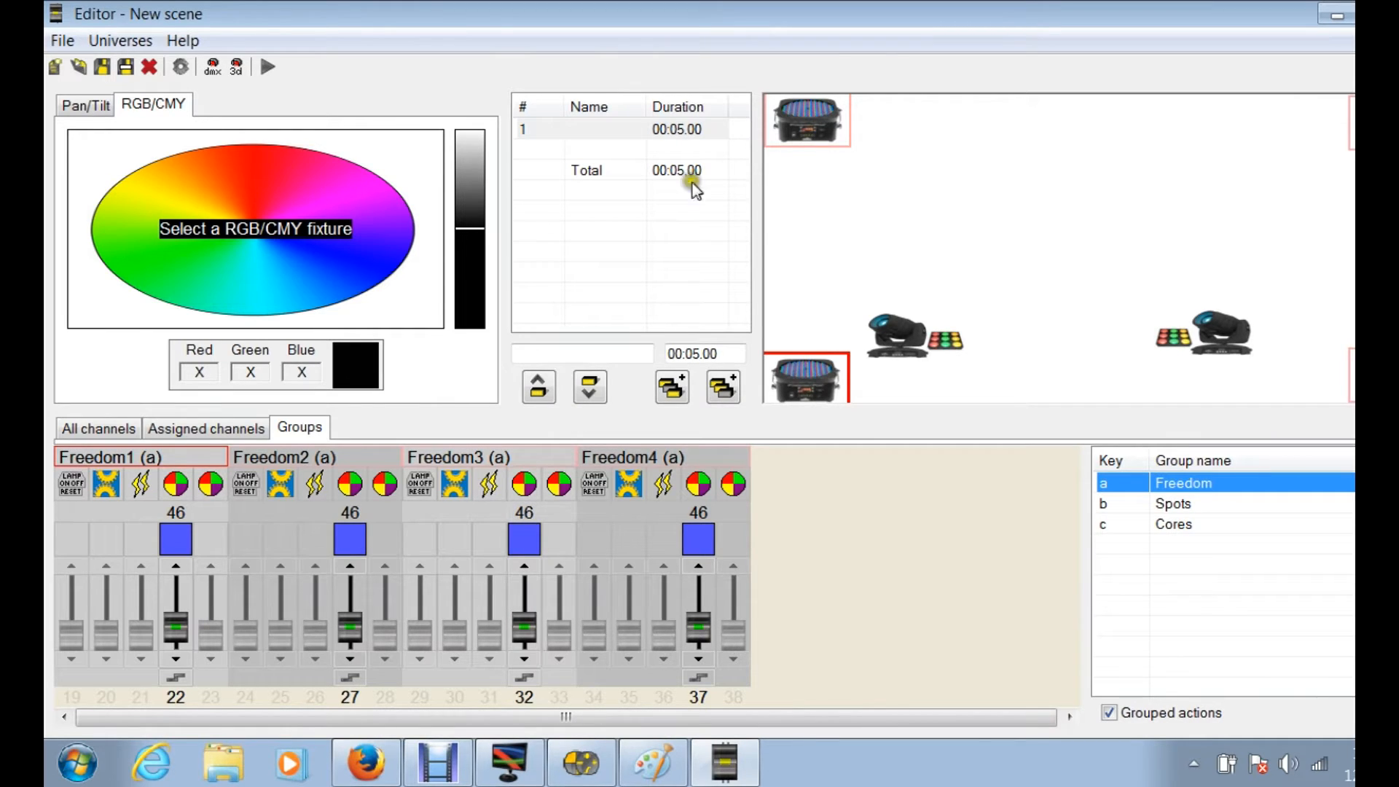
left_click(677, 128)
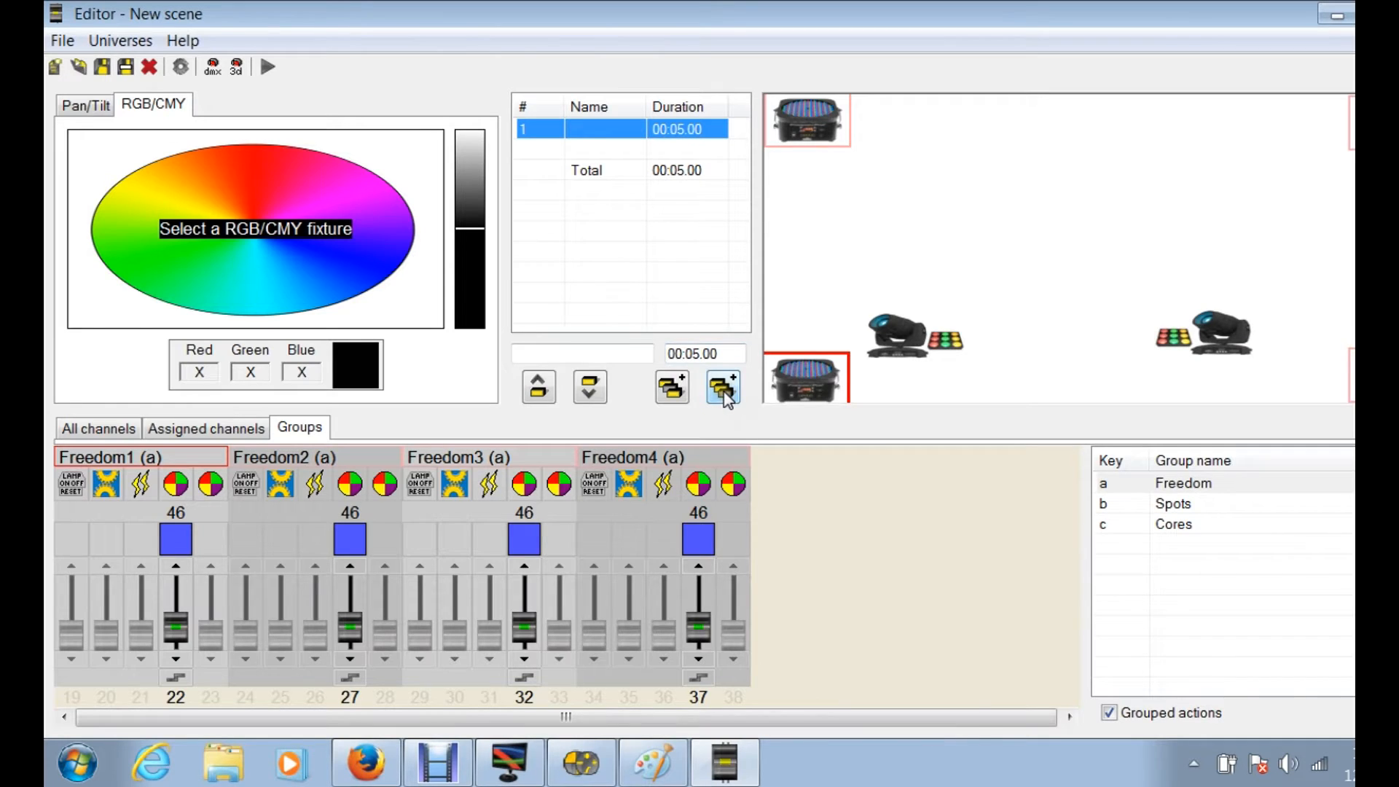
left_click(723, 386)
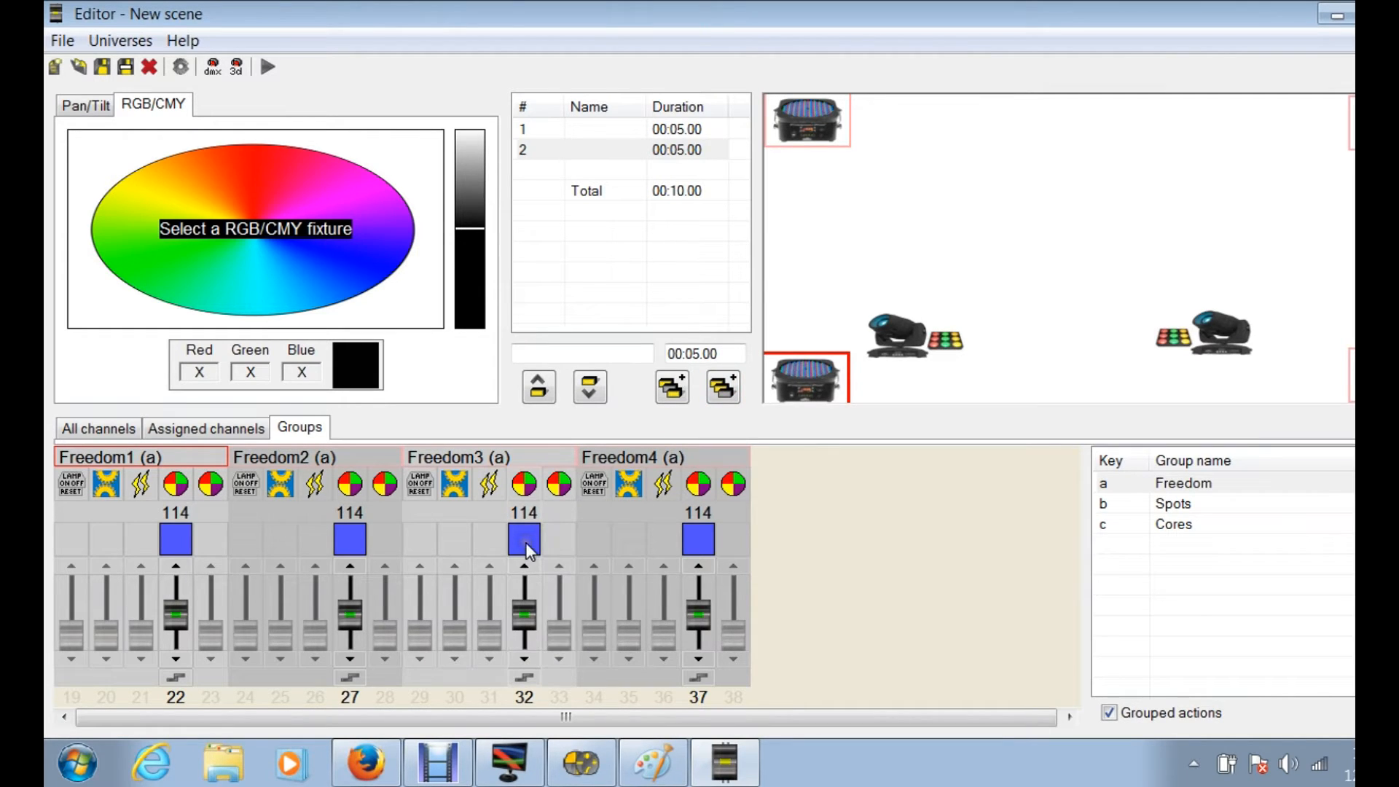
Step: Add steps three to six, raising the Freedom colour value up to 187
left_click(722, 386)
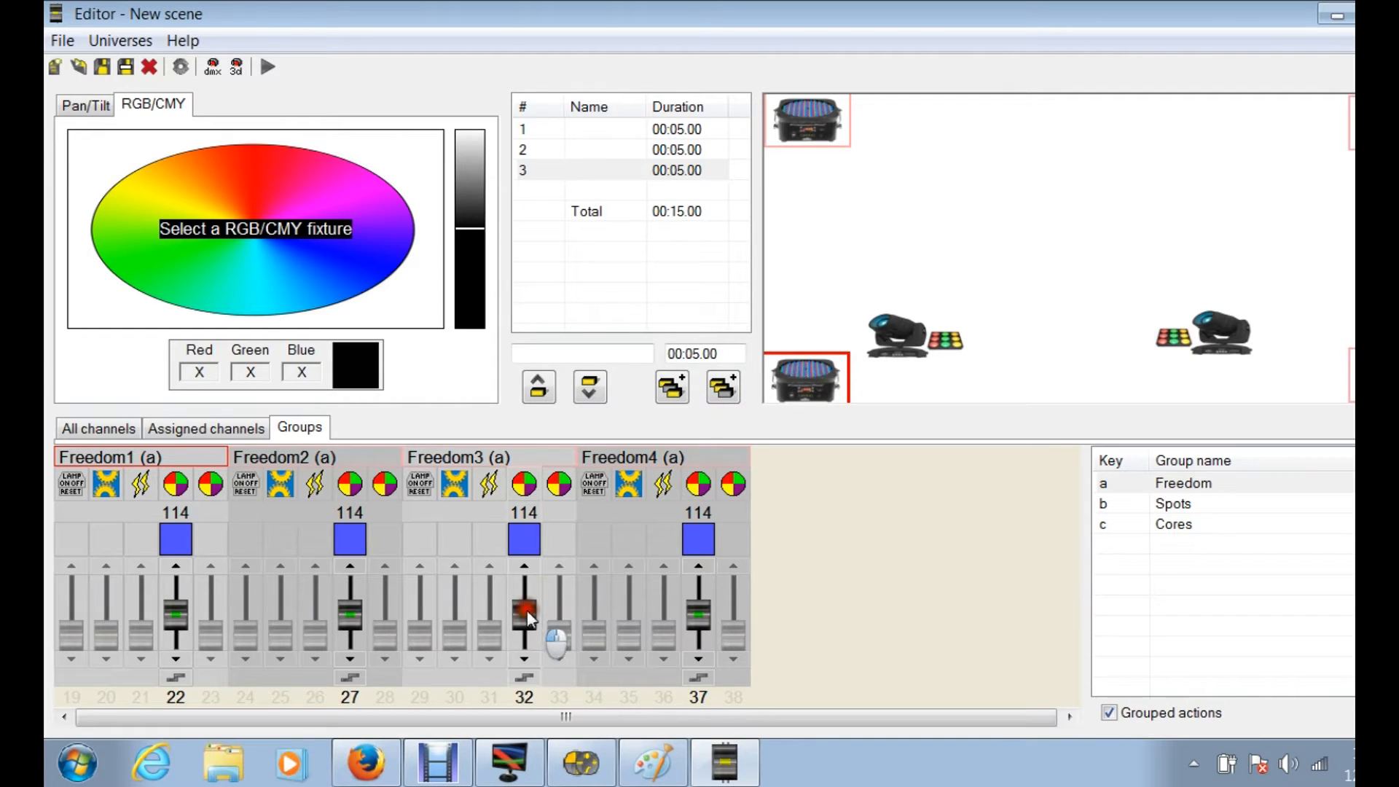
left_click(720, 387)
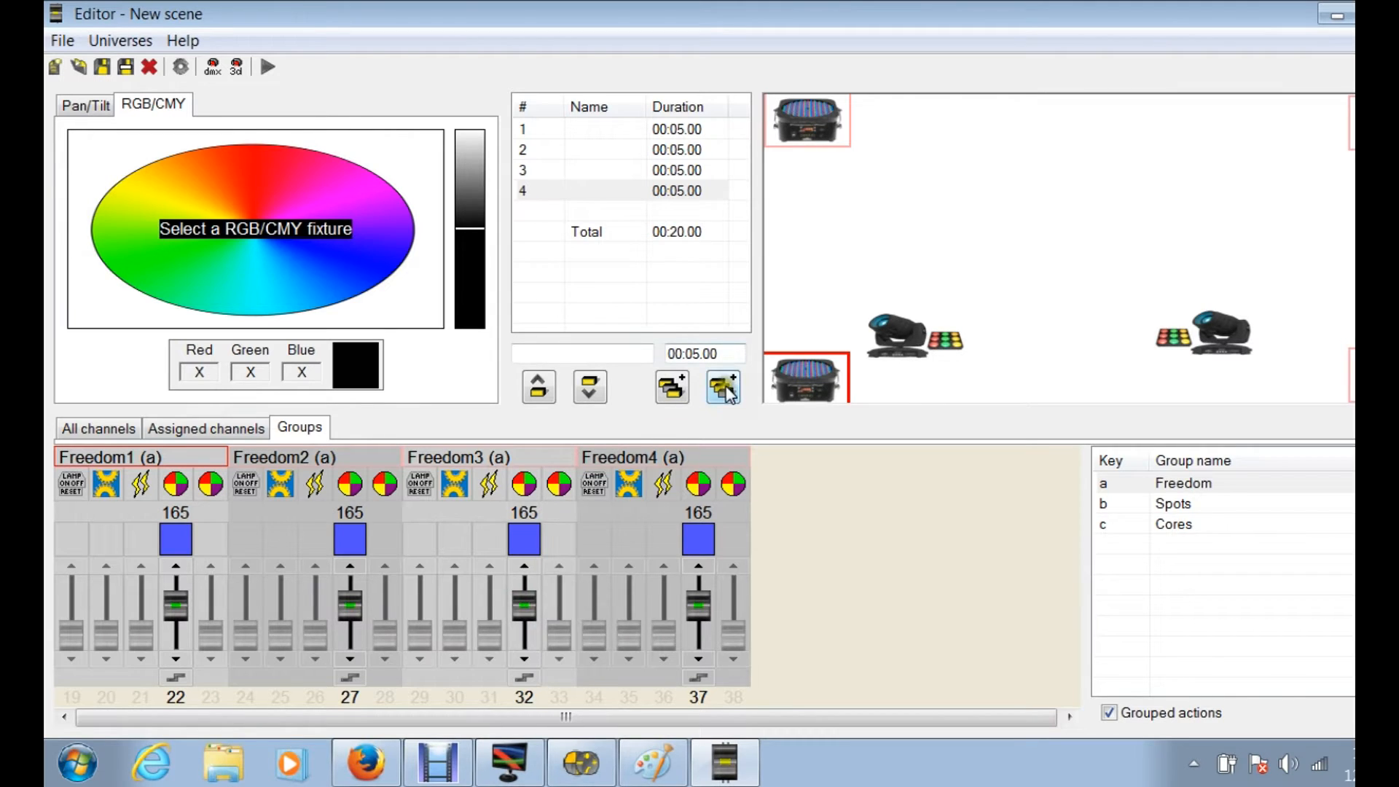
left_click(723, 386)
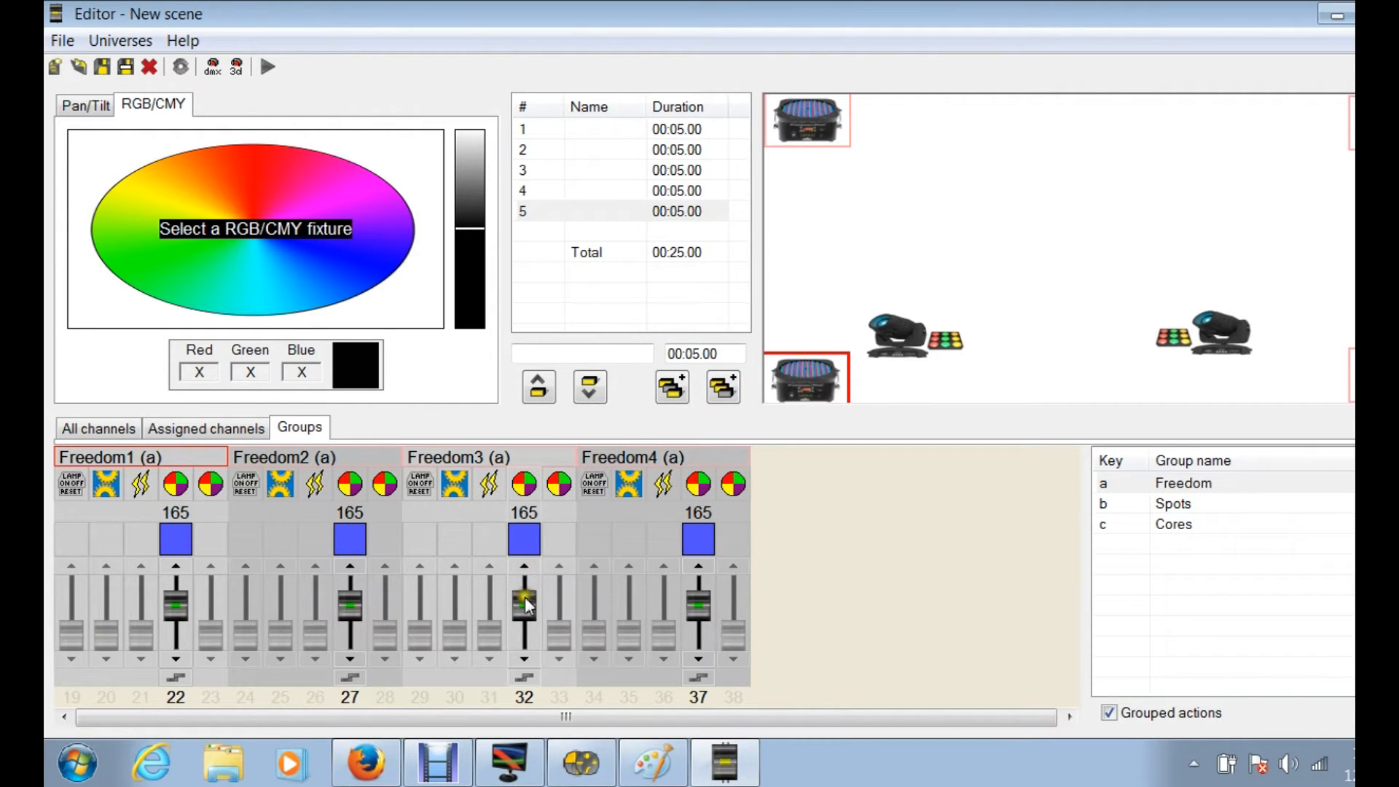
left_click(723, 386)
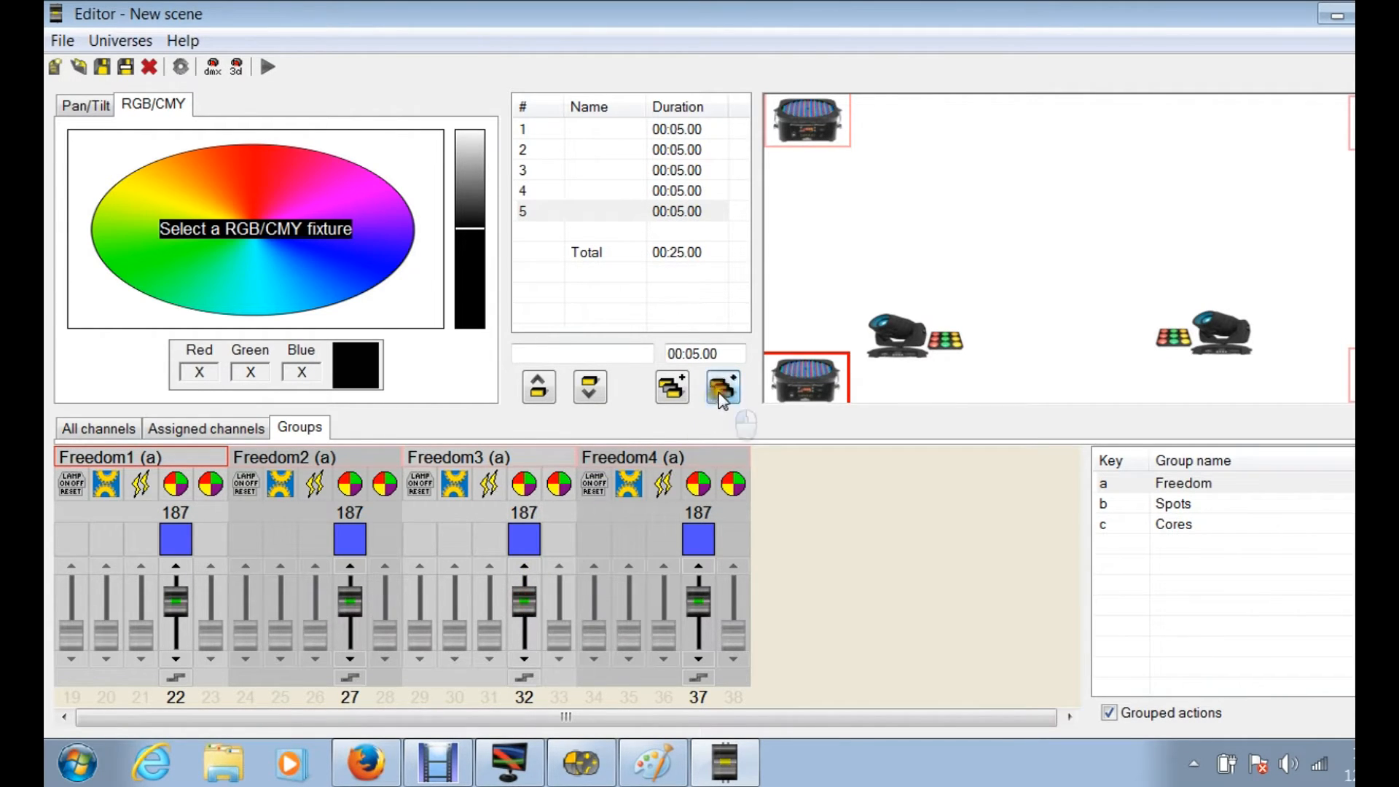
left_click(723, 386)
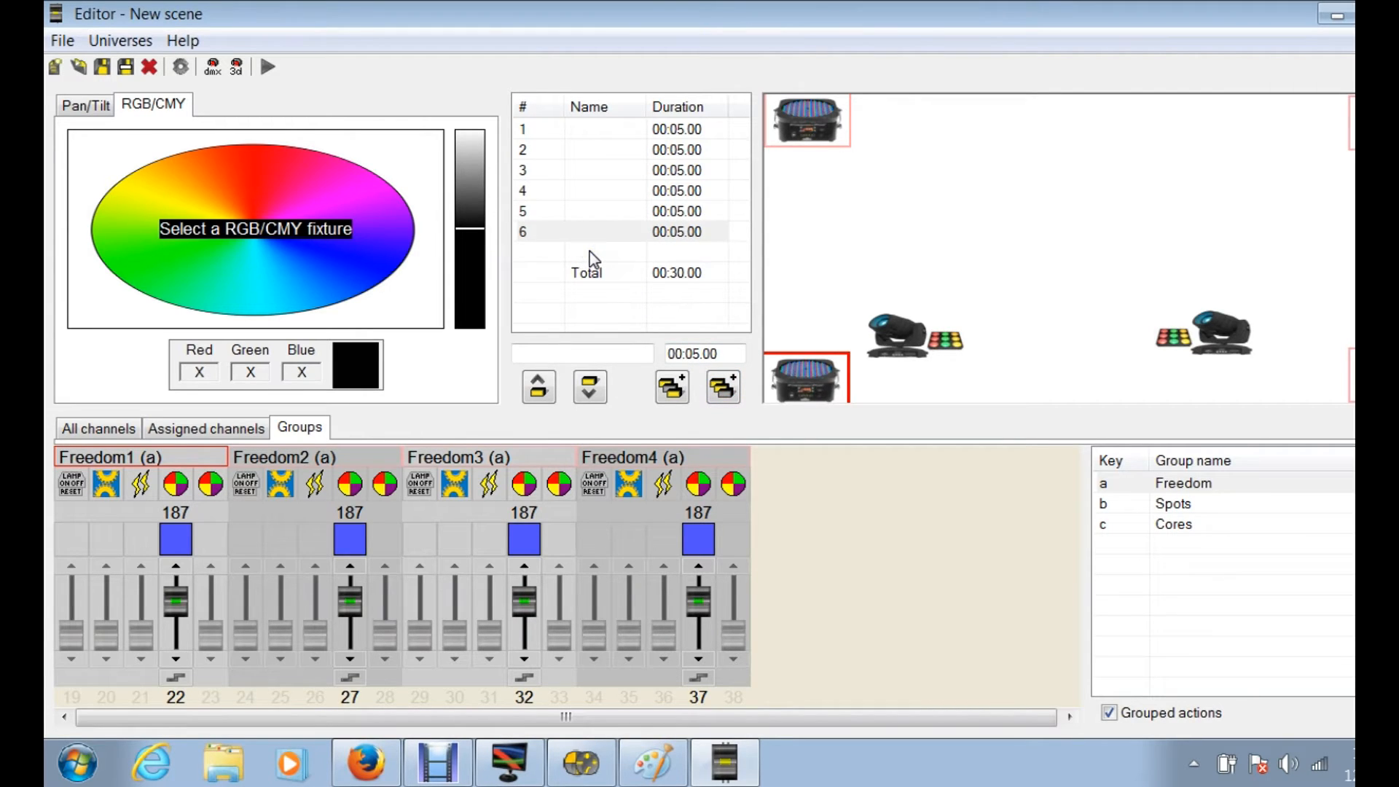
mouse_move(668, 131)
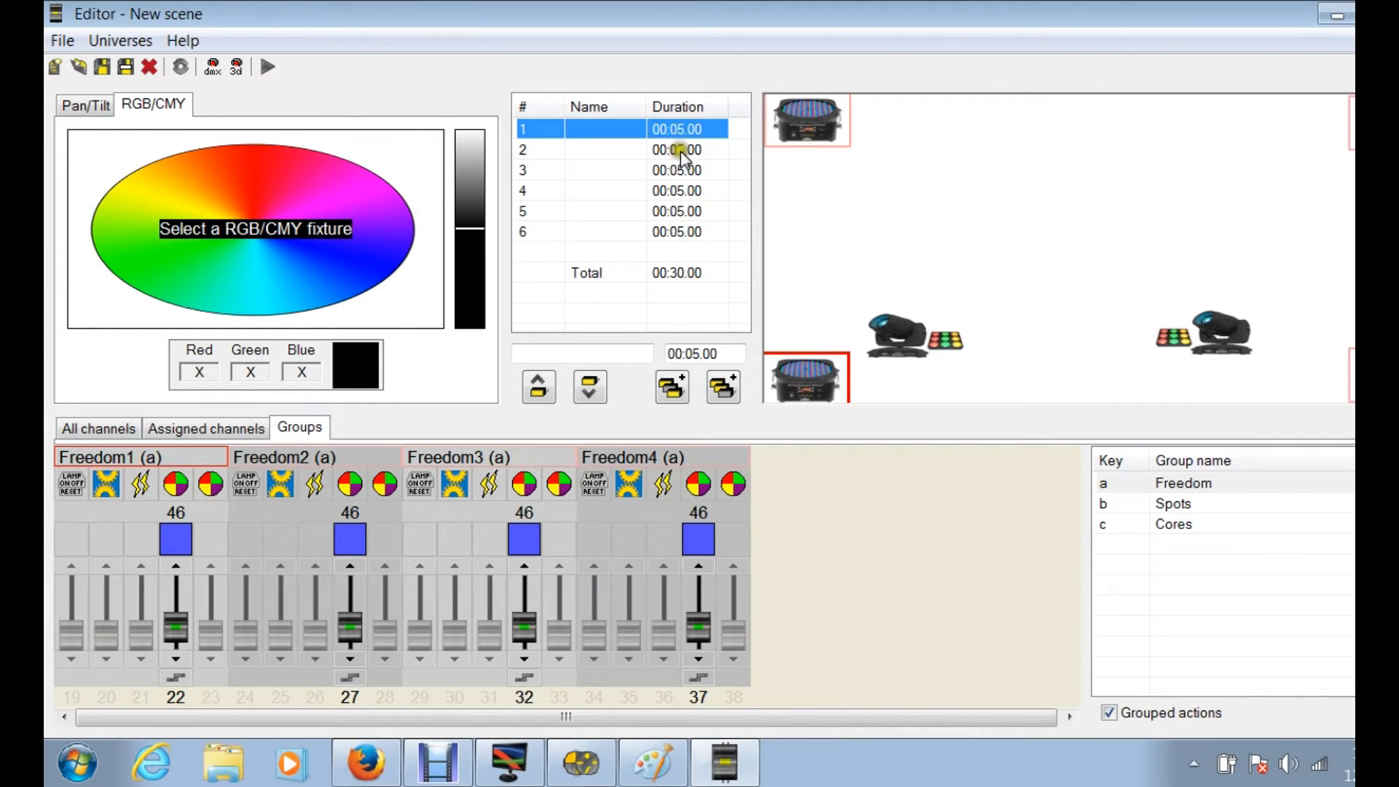
left_click(677, 149)
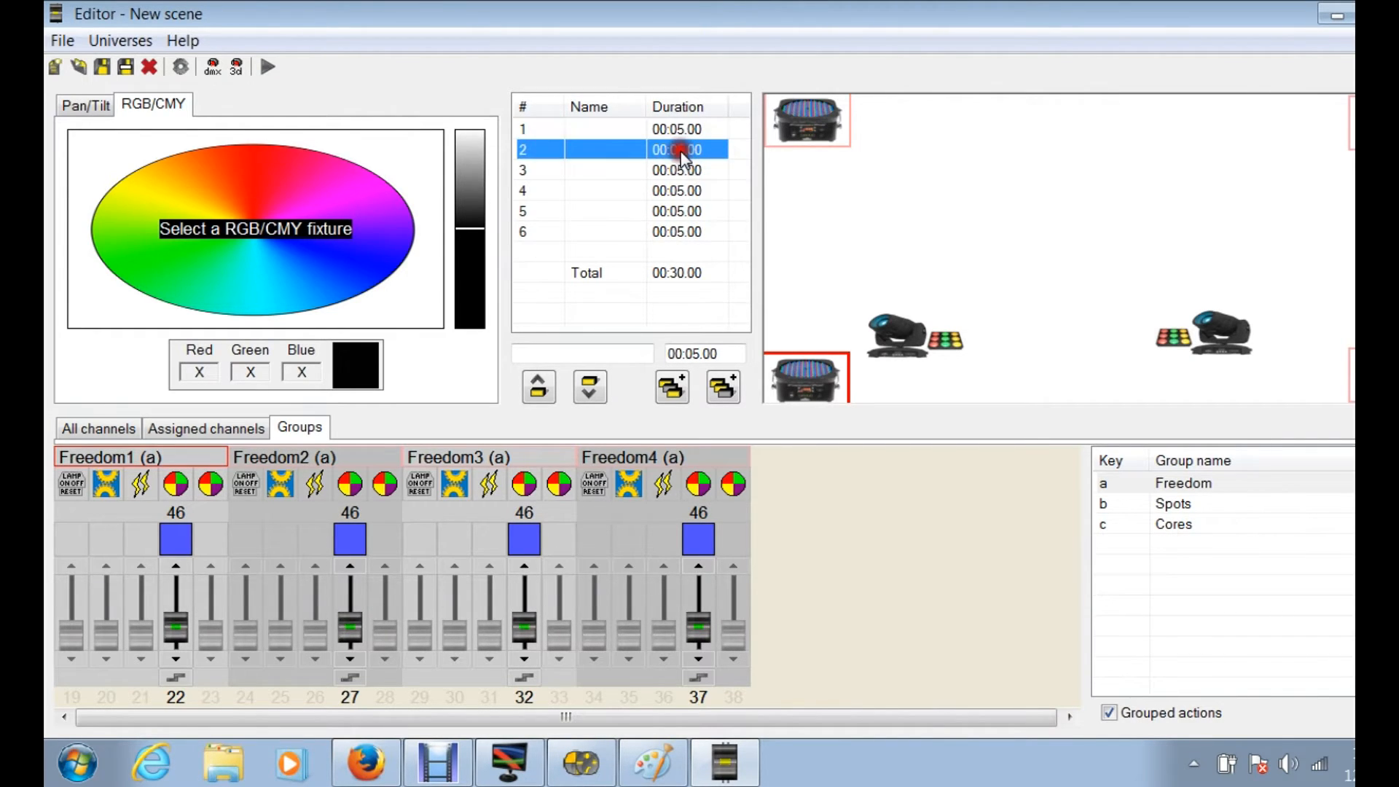
left_click(677, 170)
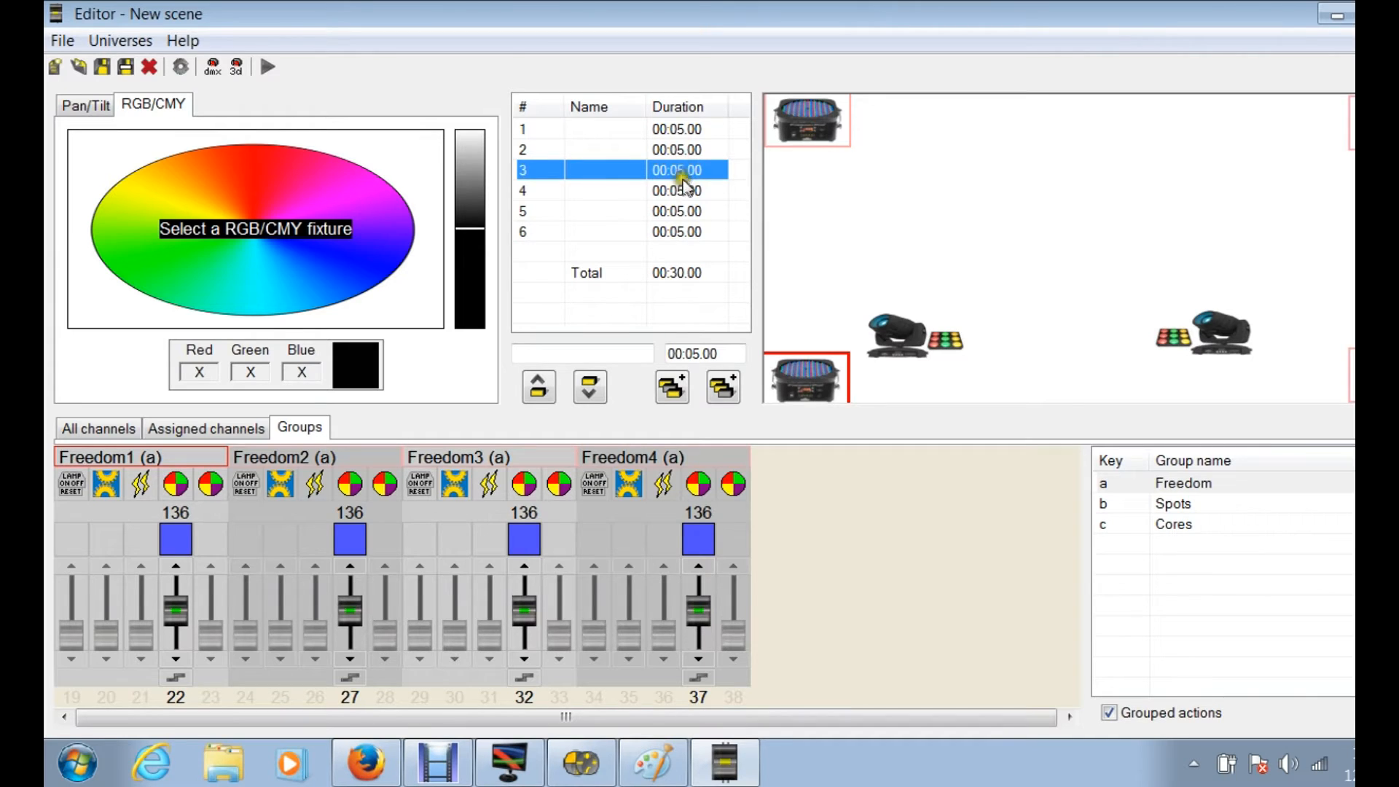
left_click(696, 211)
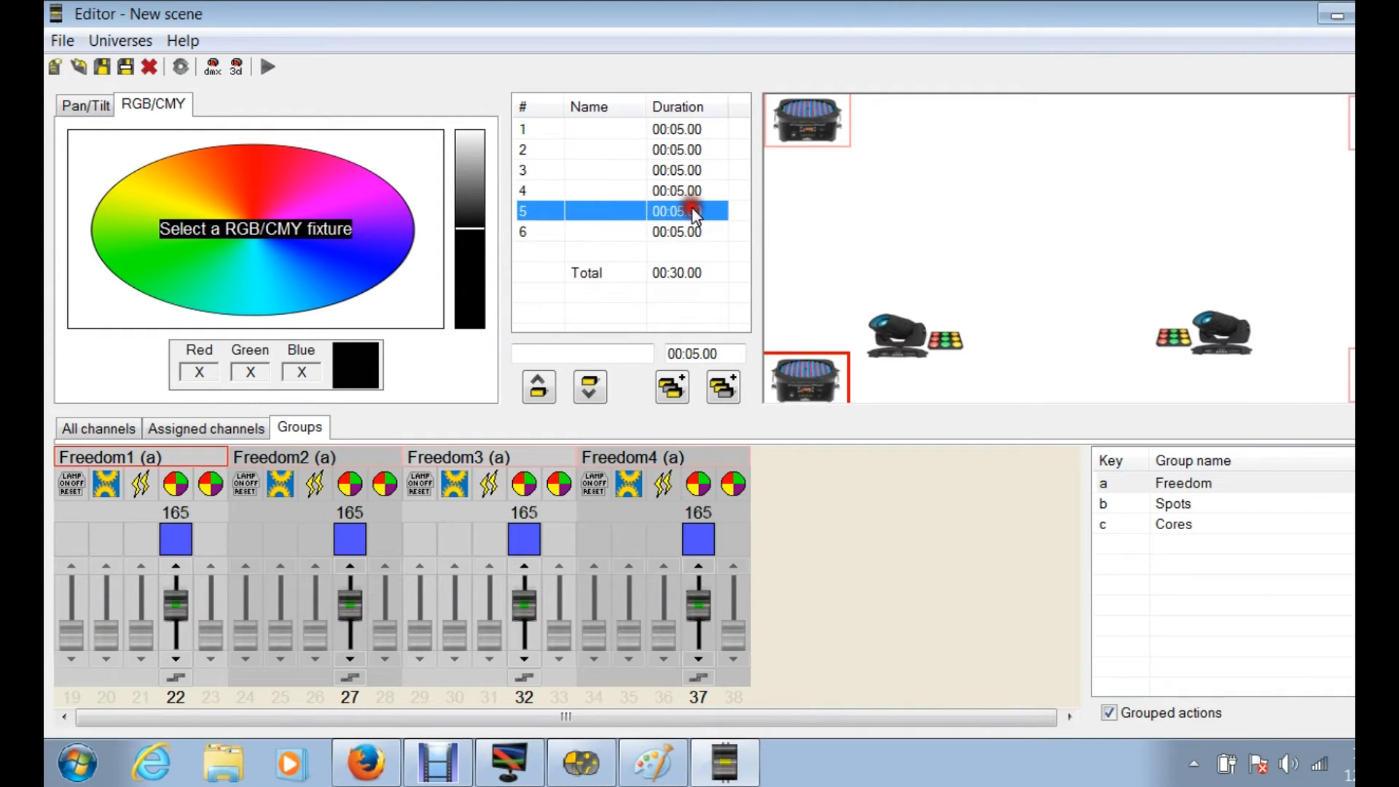
left_click(676, 190)
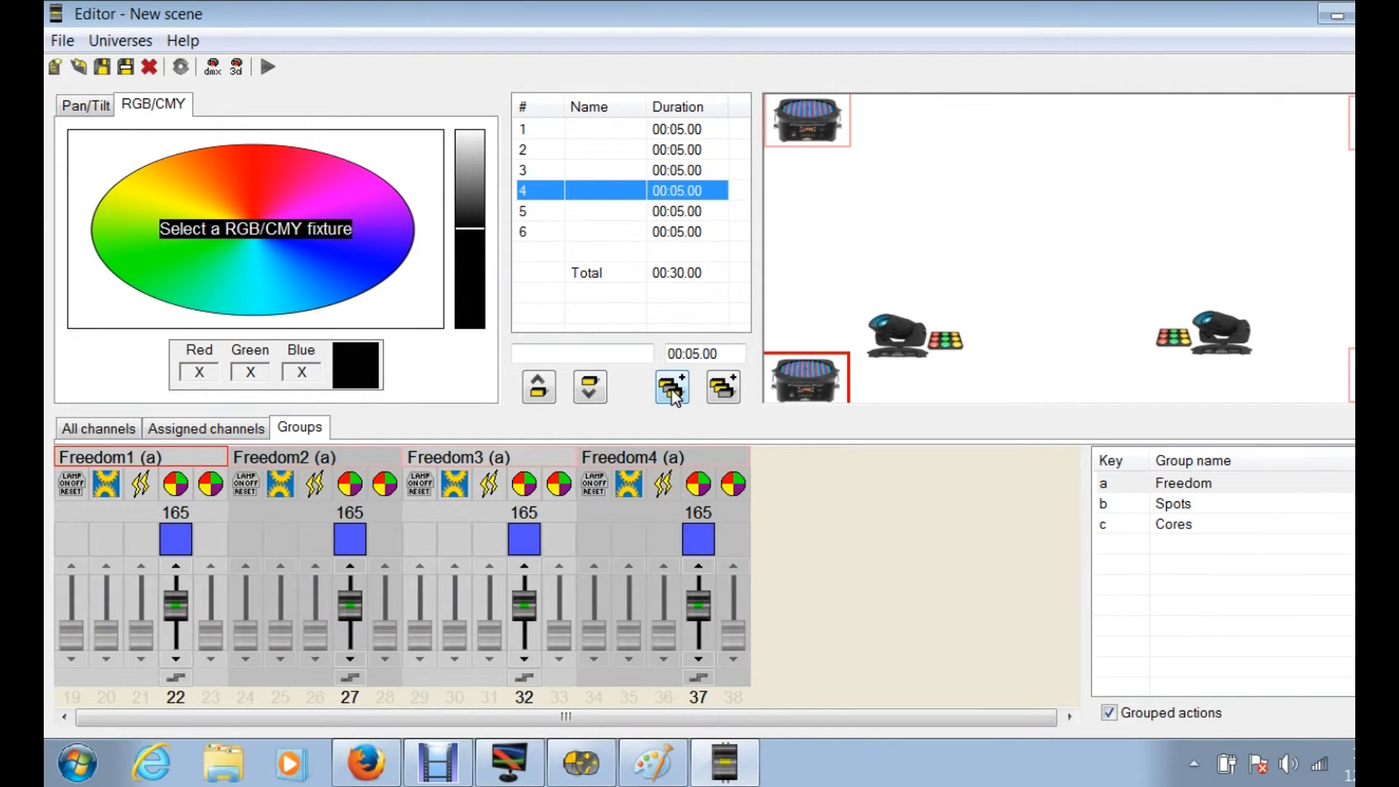
Step: Insert a seventh step and check that steps 5–7 hold 176, 187 and 187
left_click(671, 387)
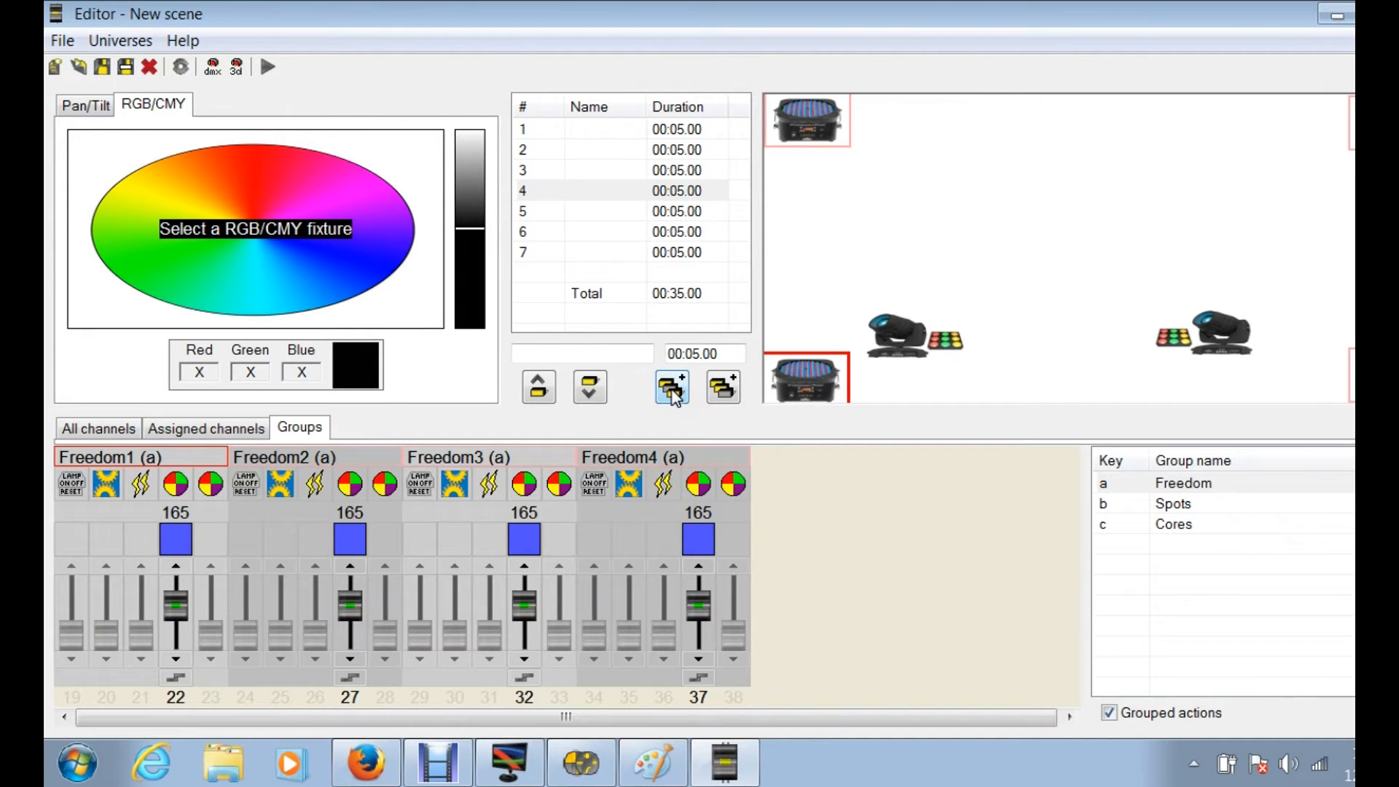
left_click(676, 211)
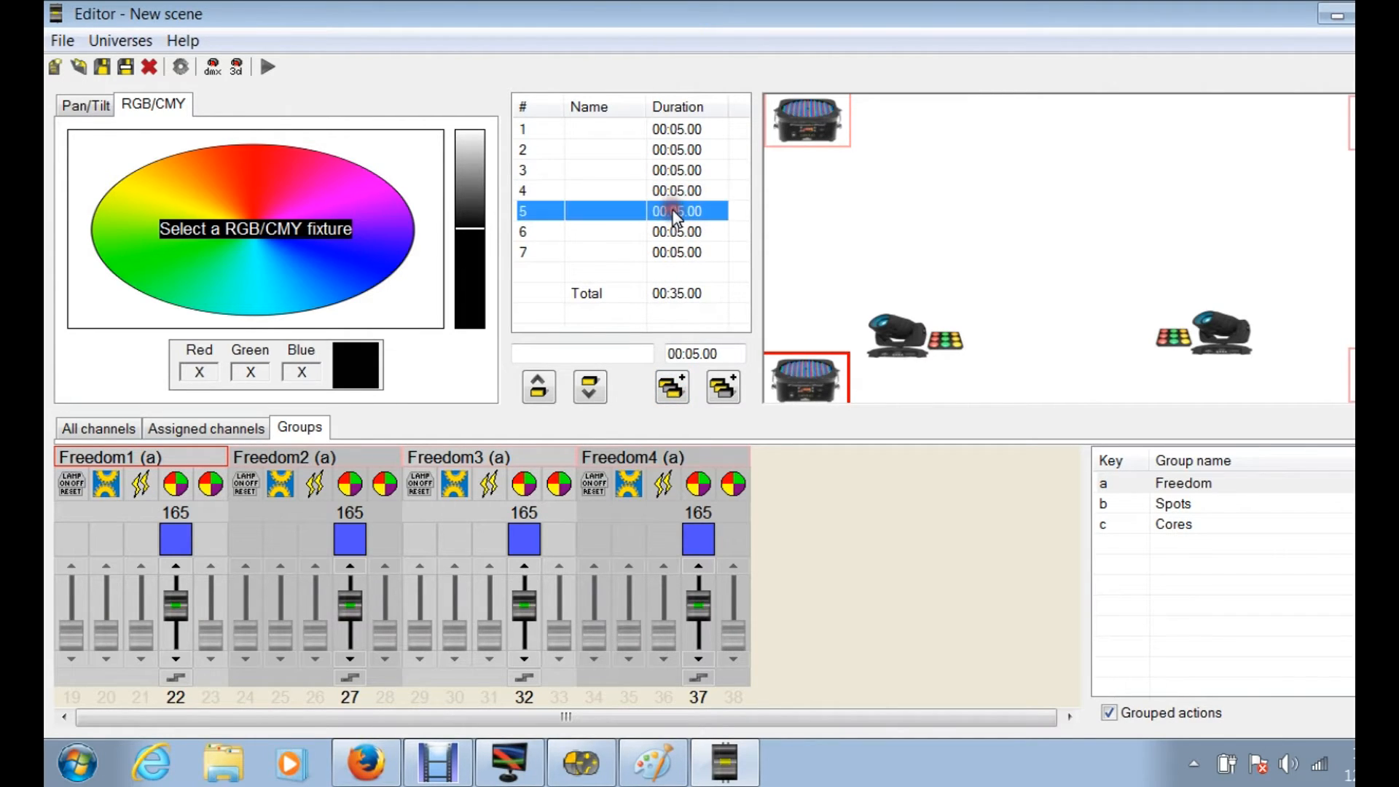
left_click(675, 190)
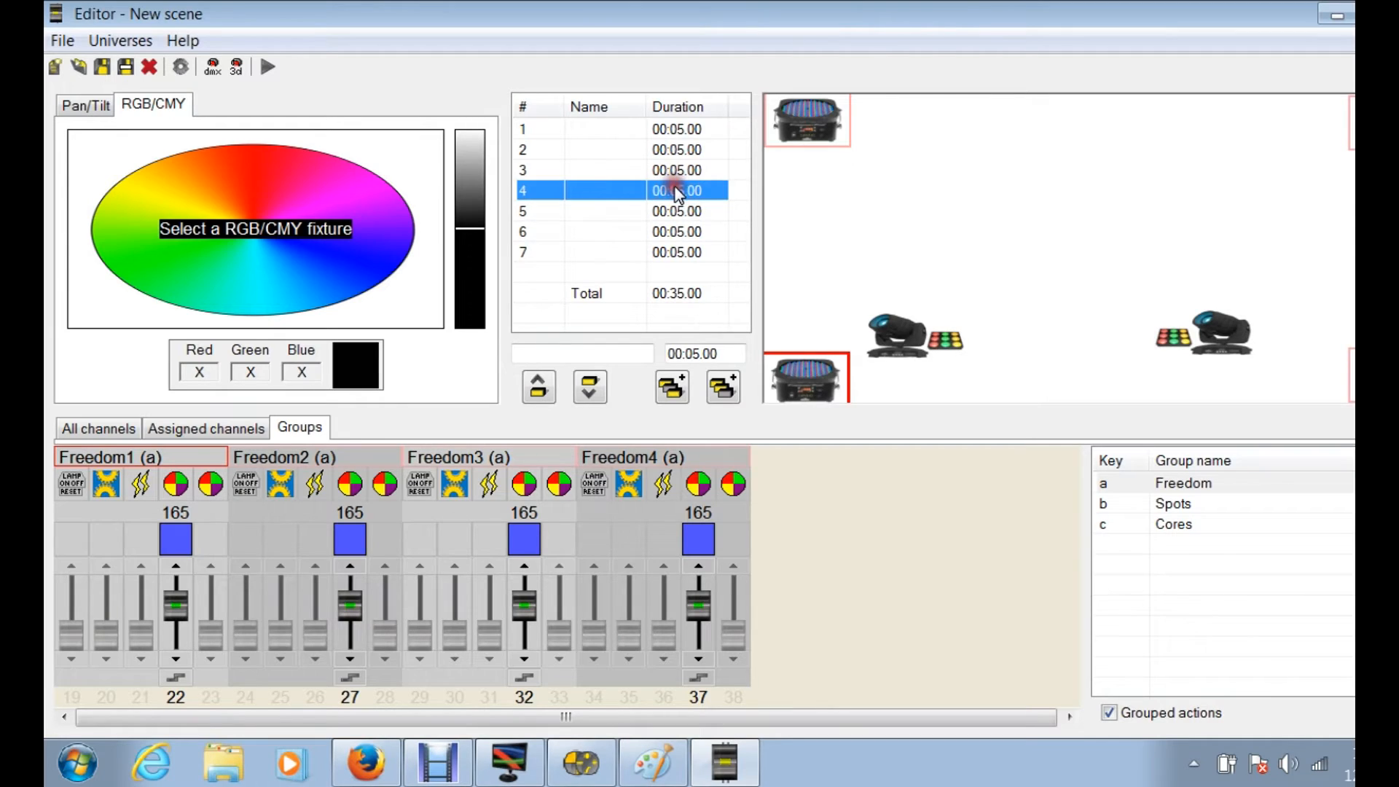
left_click(677, 212)
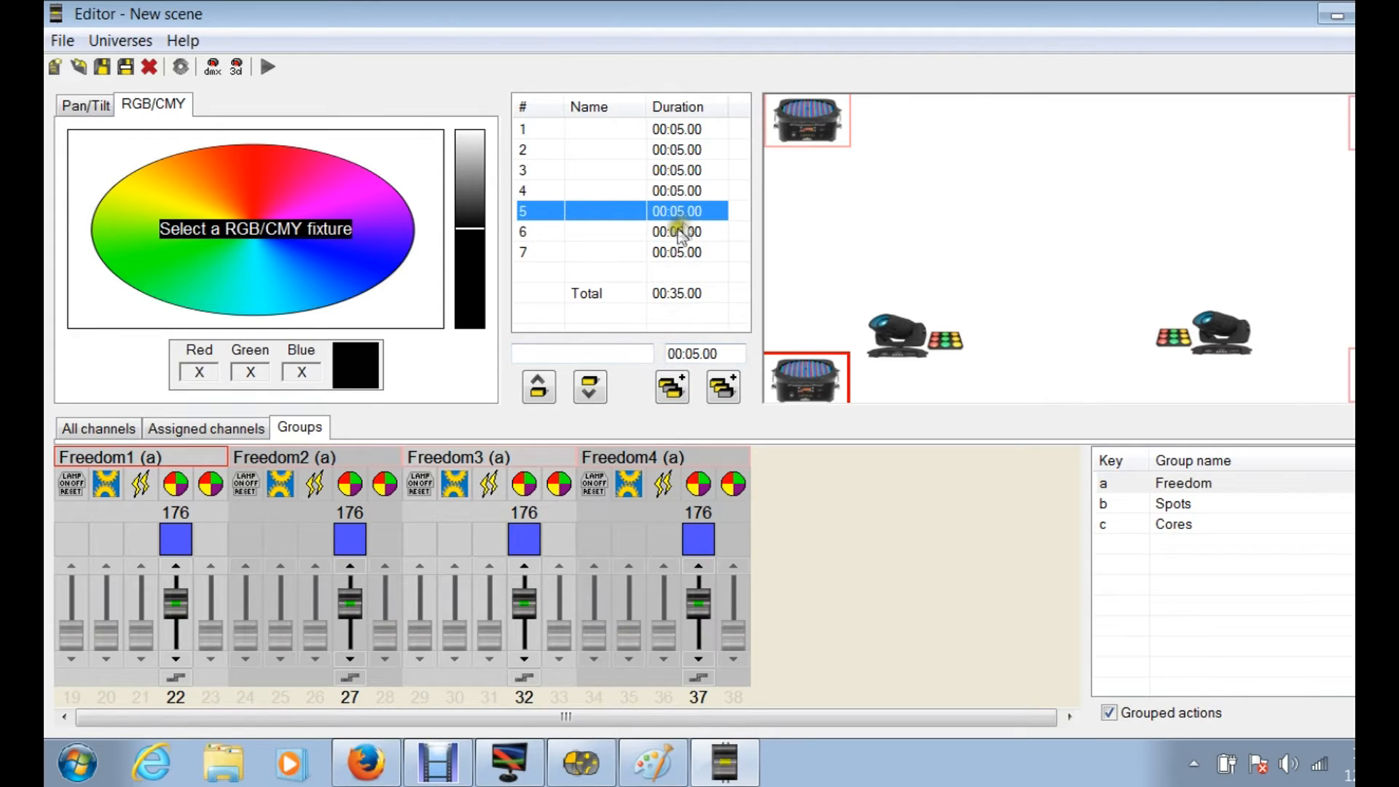
mouse_move(680, 238)
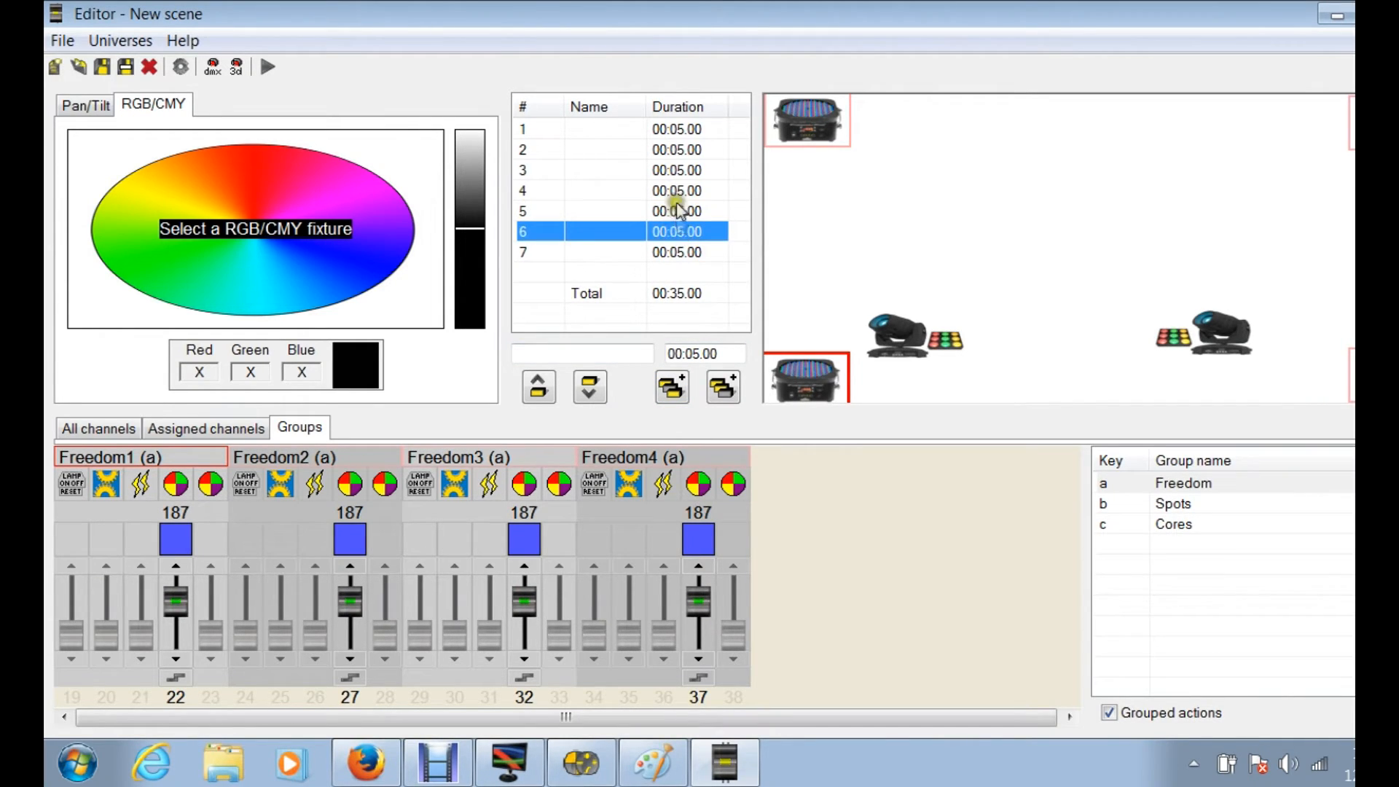
left_click(676, 212)
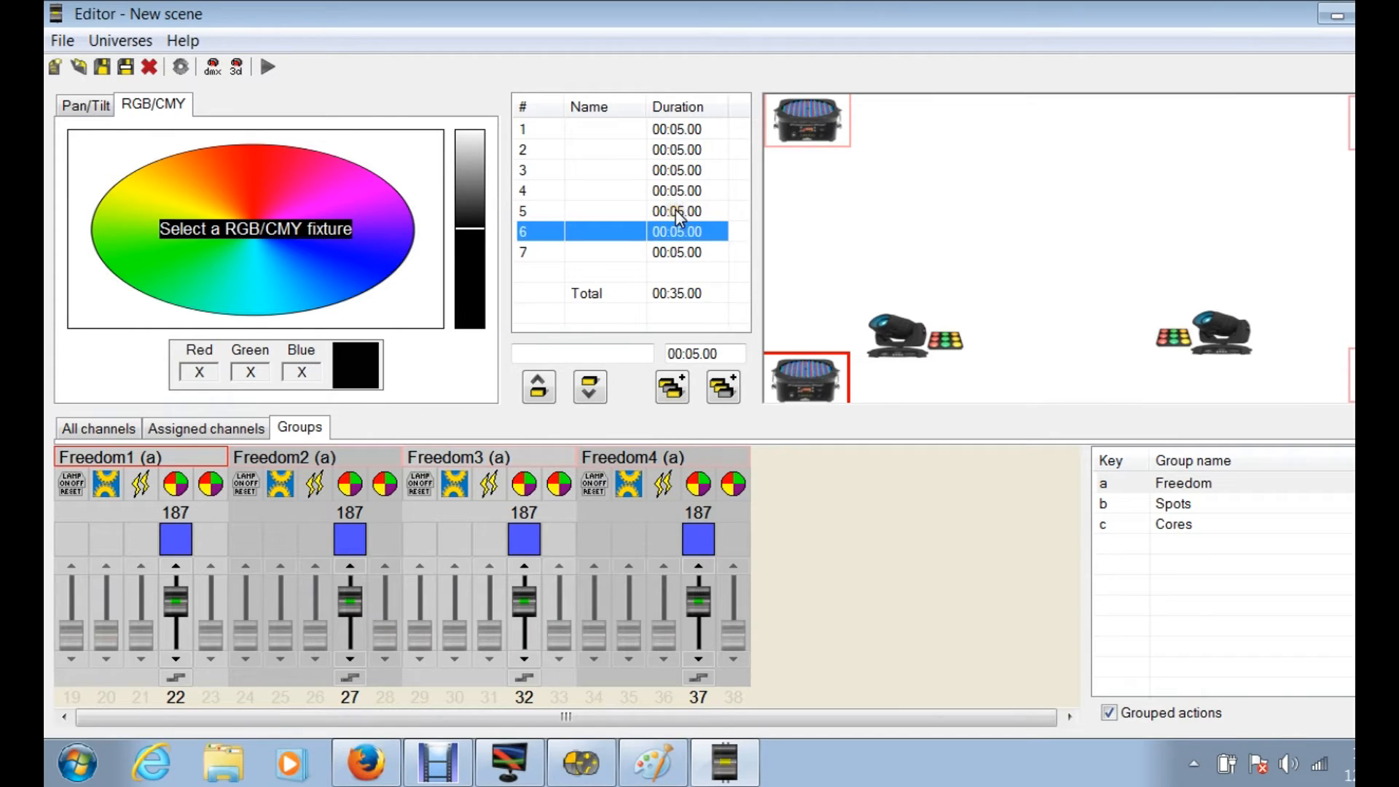
left_click(589, 211)
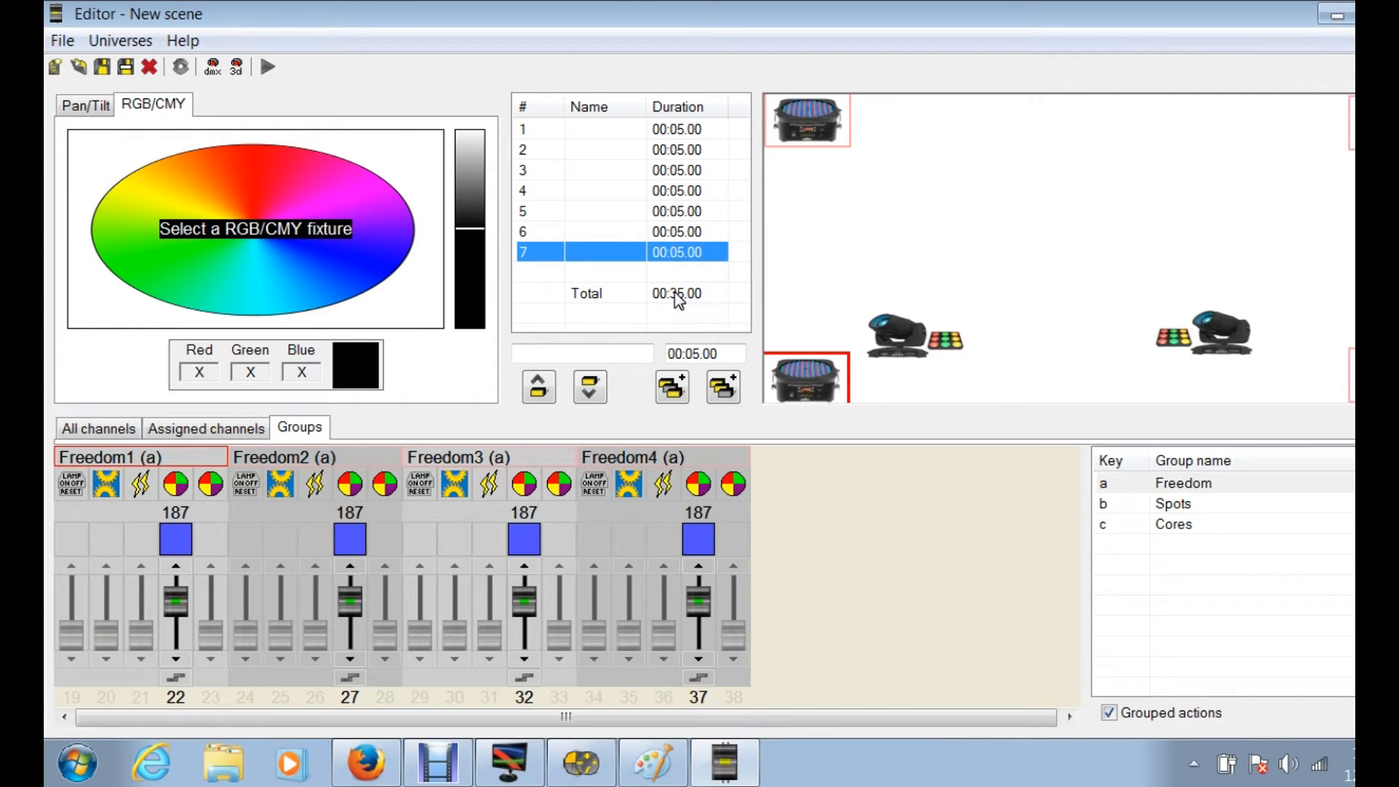
mouse_move(679, 132)
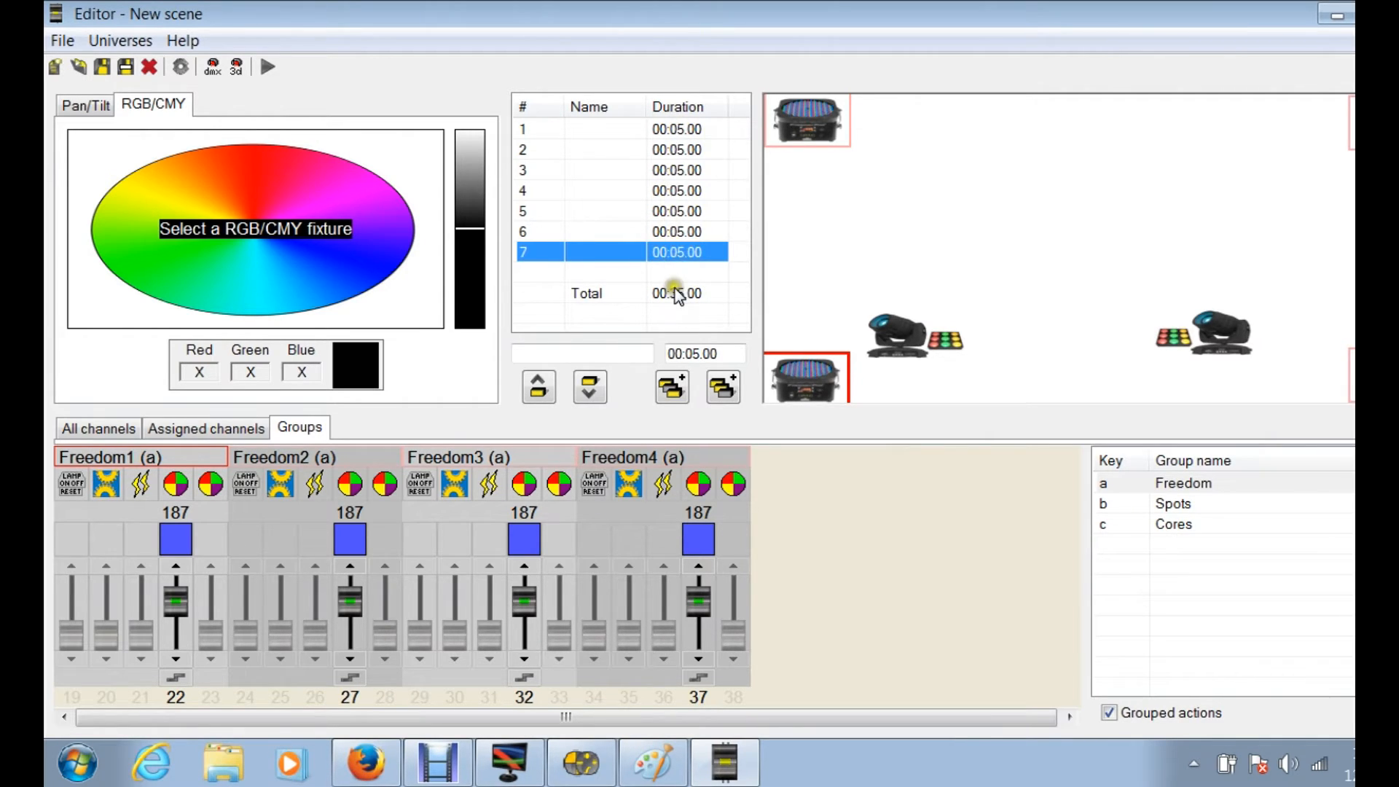
mouse_move(676, 130)
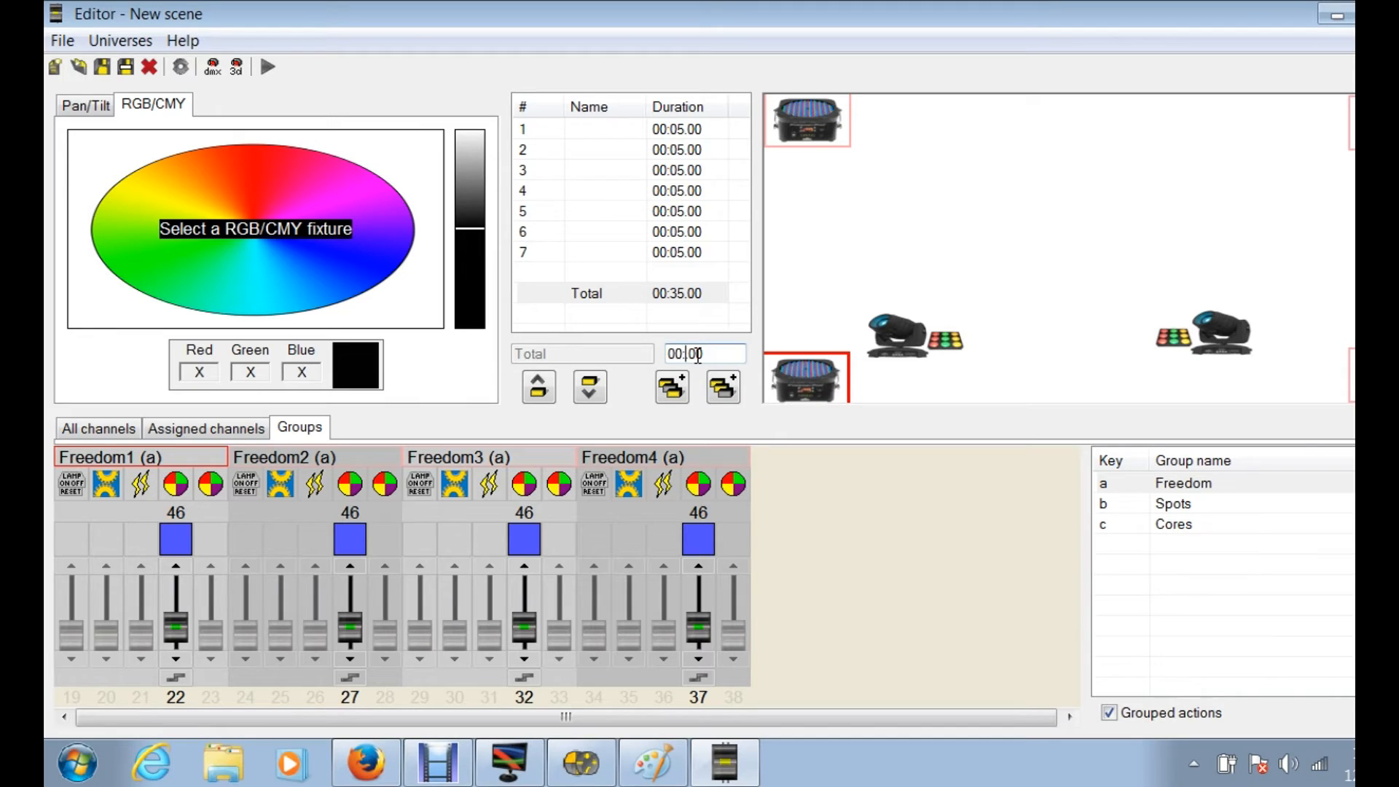
Step: Enter a new scene total and confirm recalculation so each step lasts 00:09.94
type("10")
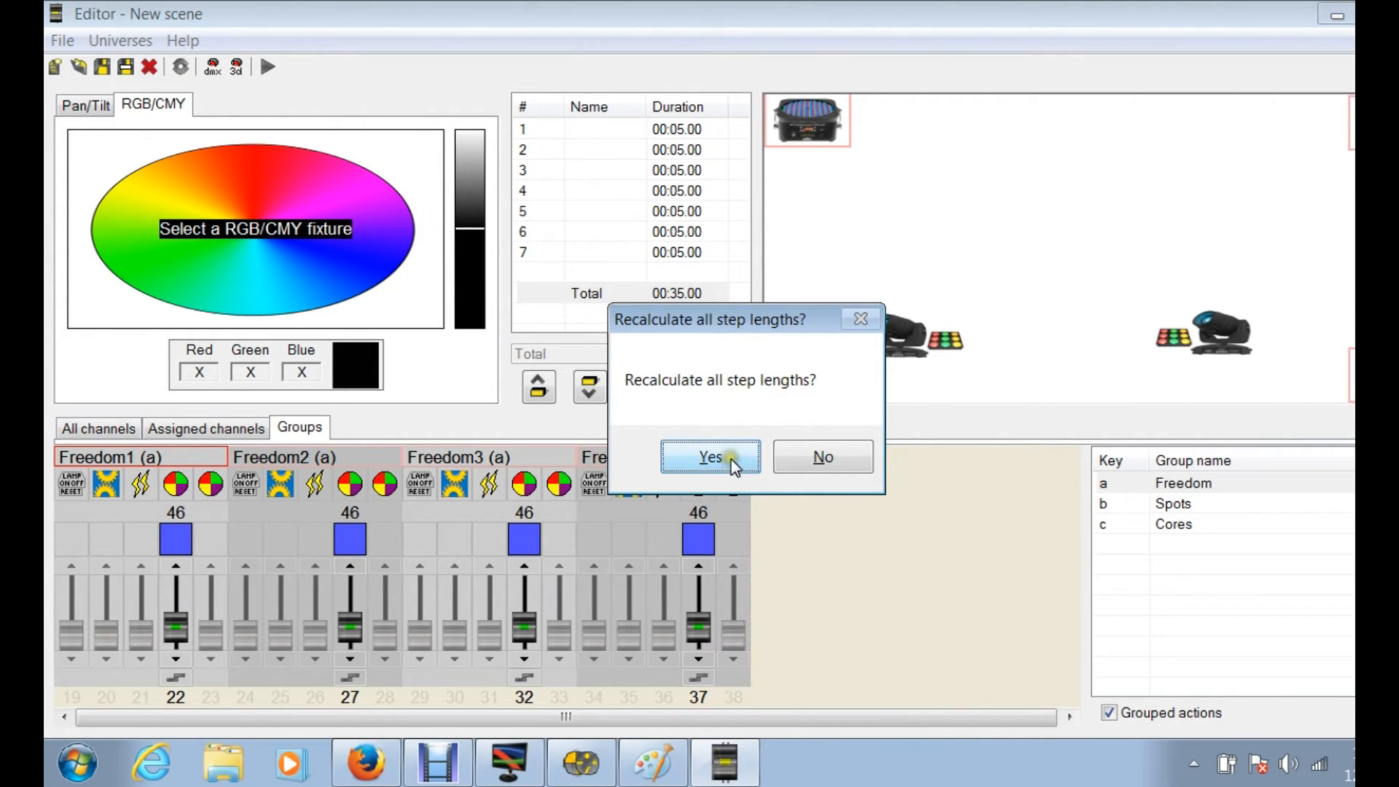
mouse_move(660, 94)
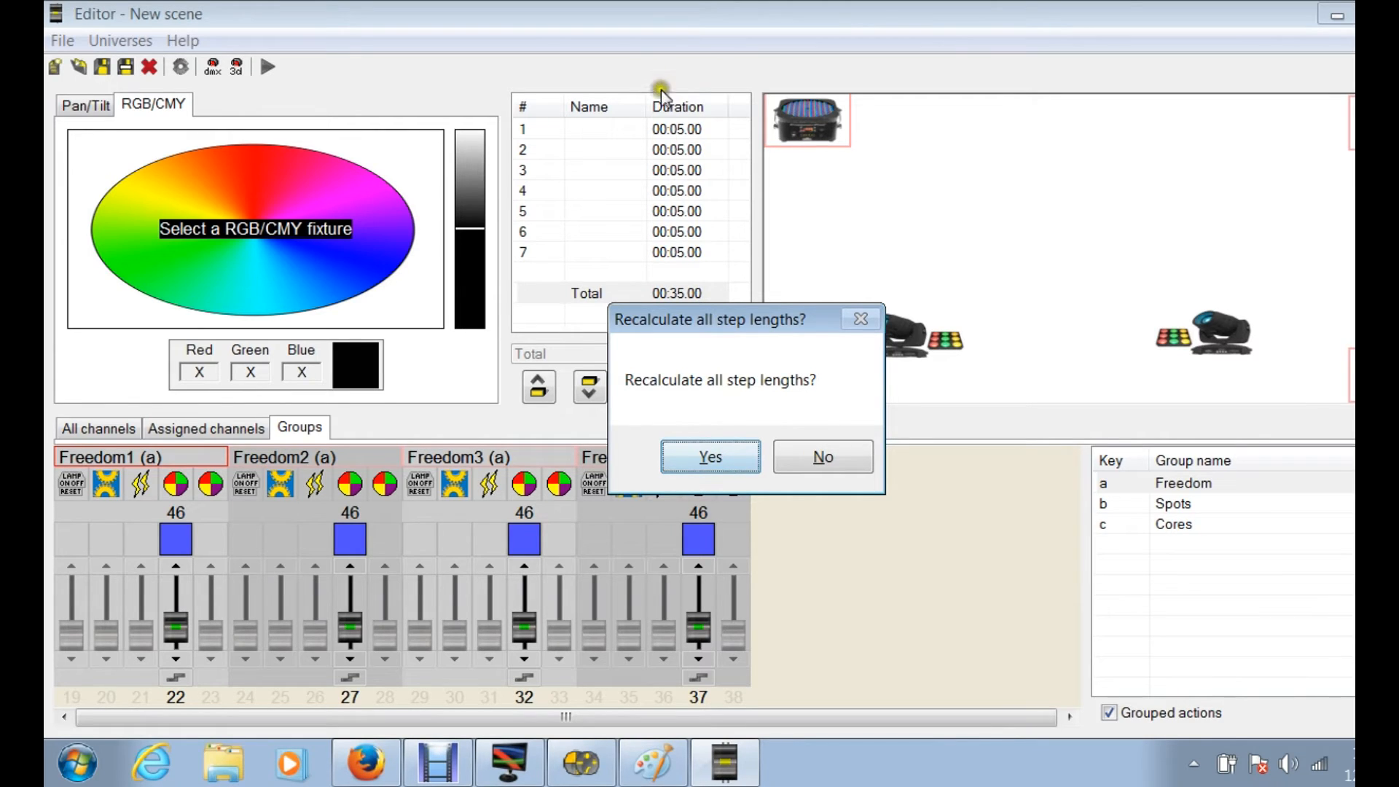
mouse_move(678, 150)
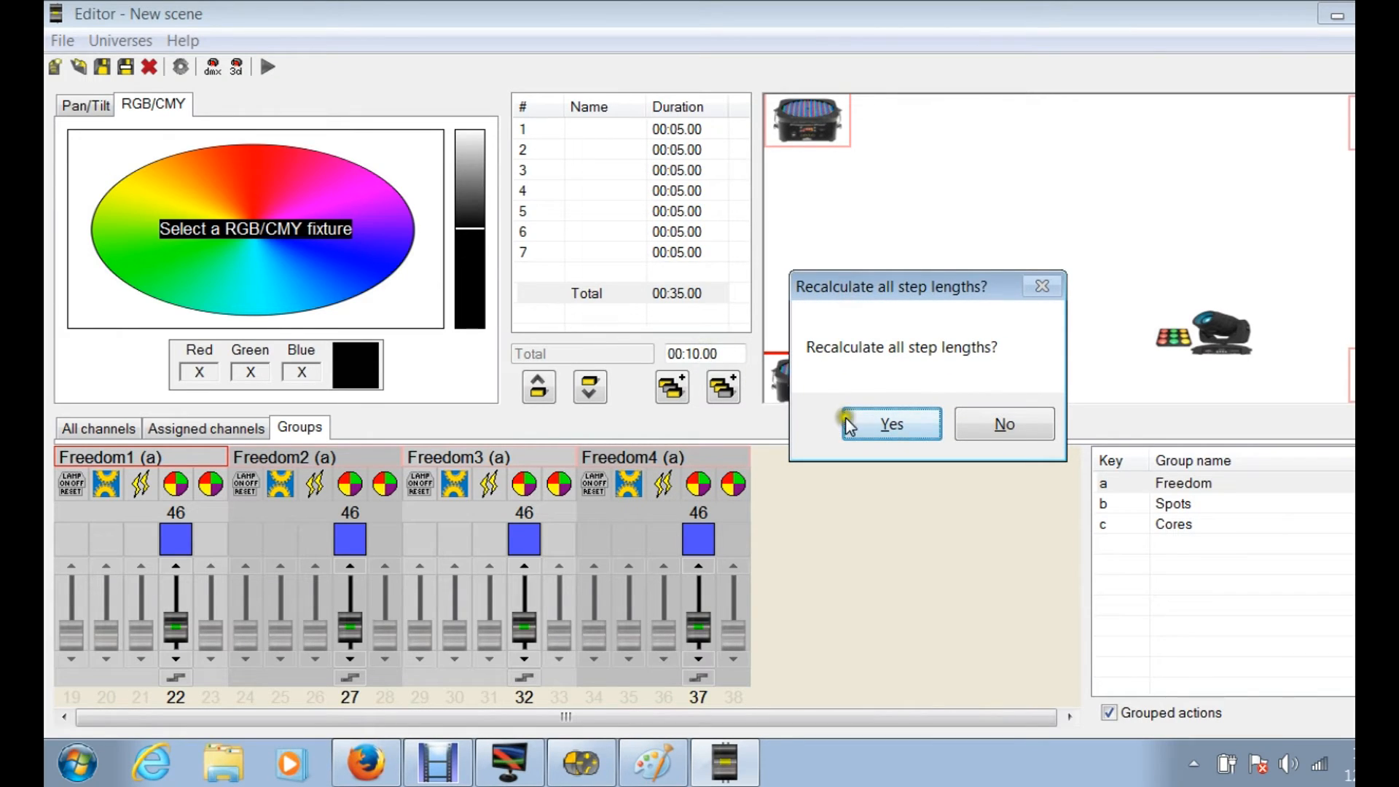
left_click(889, 424)
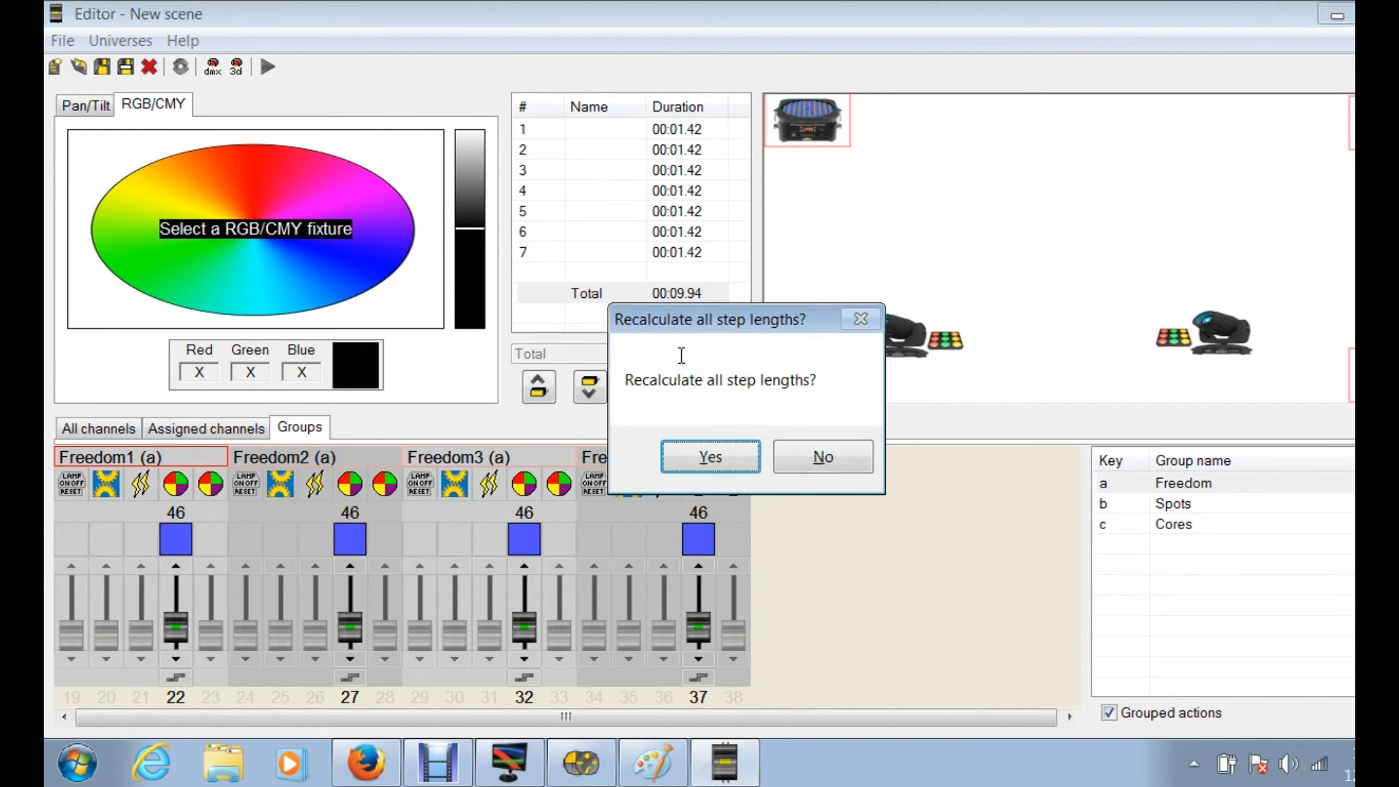
mouse_move(710, 456)
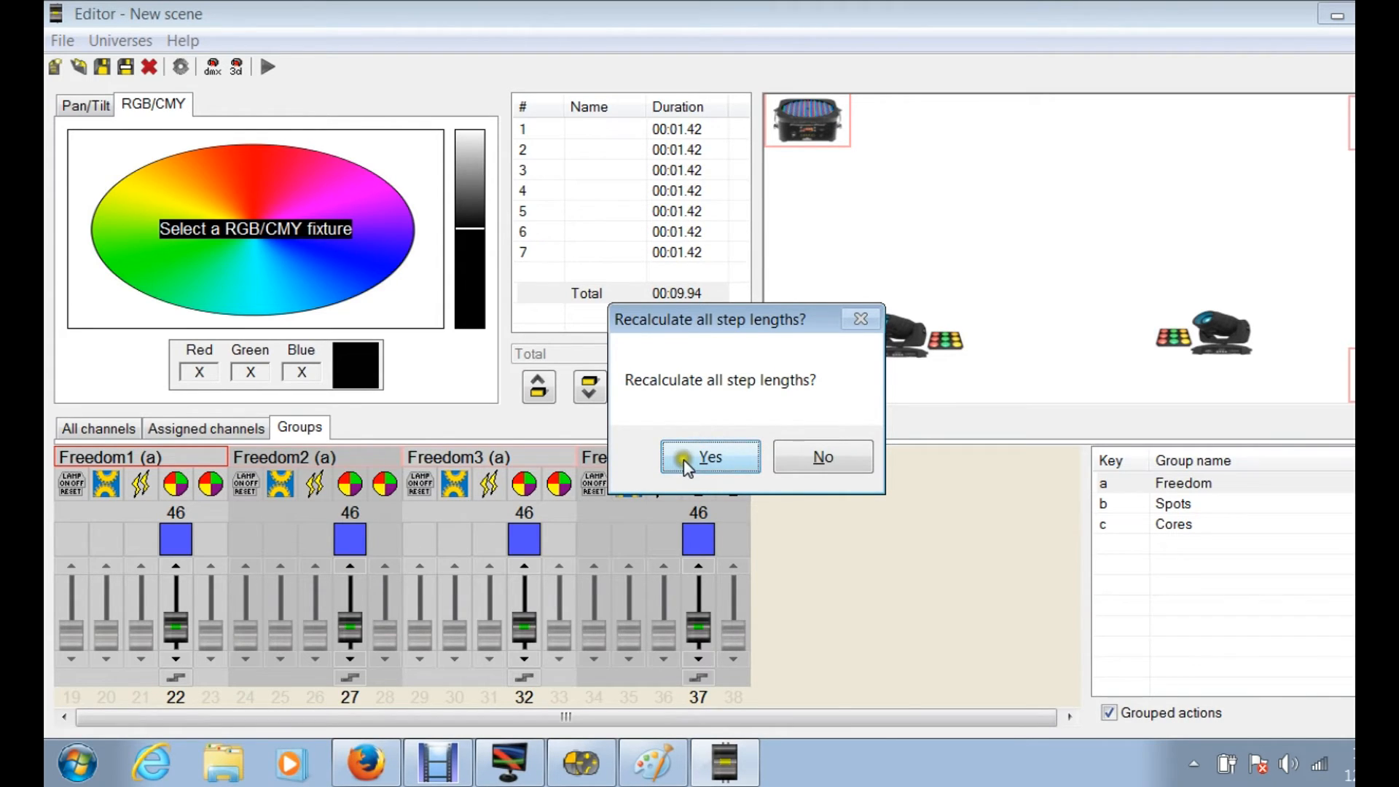
left_click(709, 456)
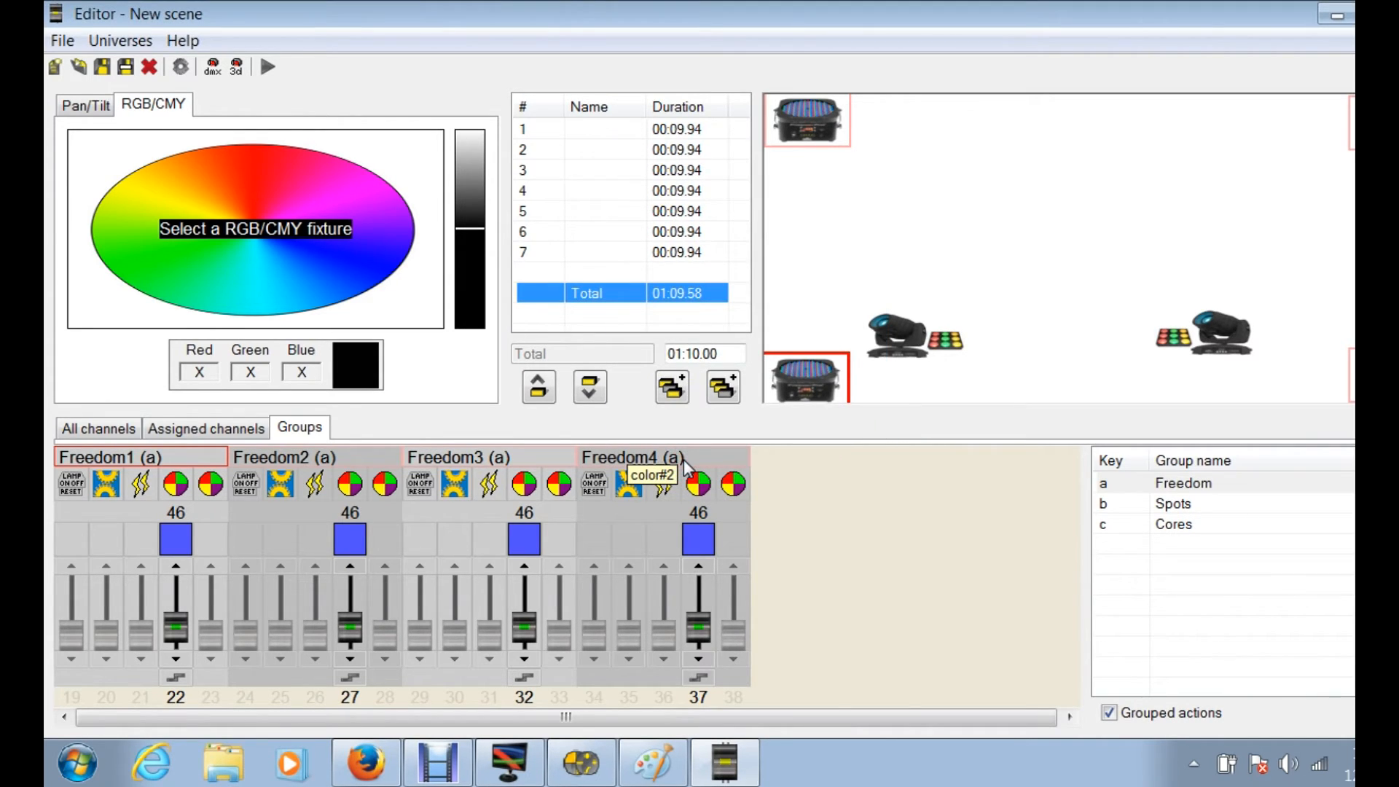
mouse_move(673, 170)
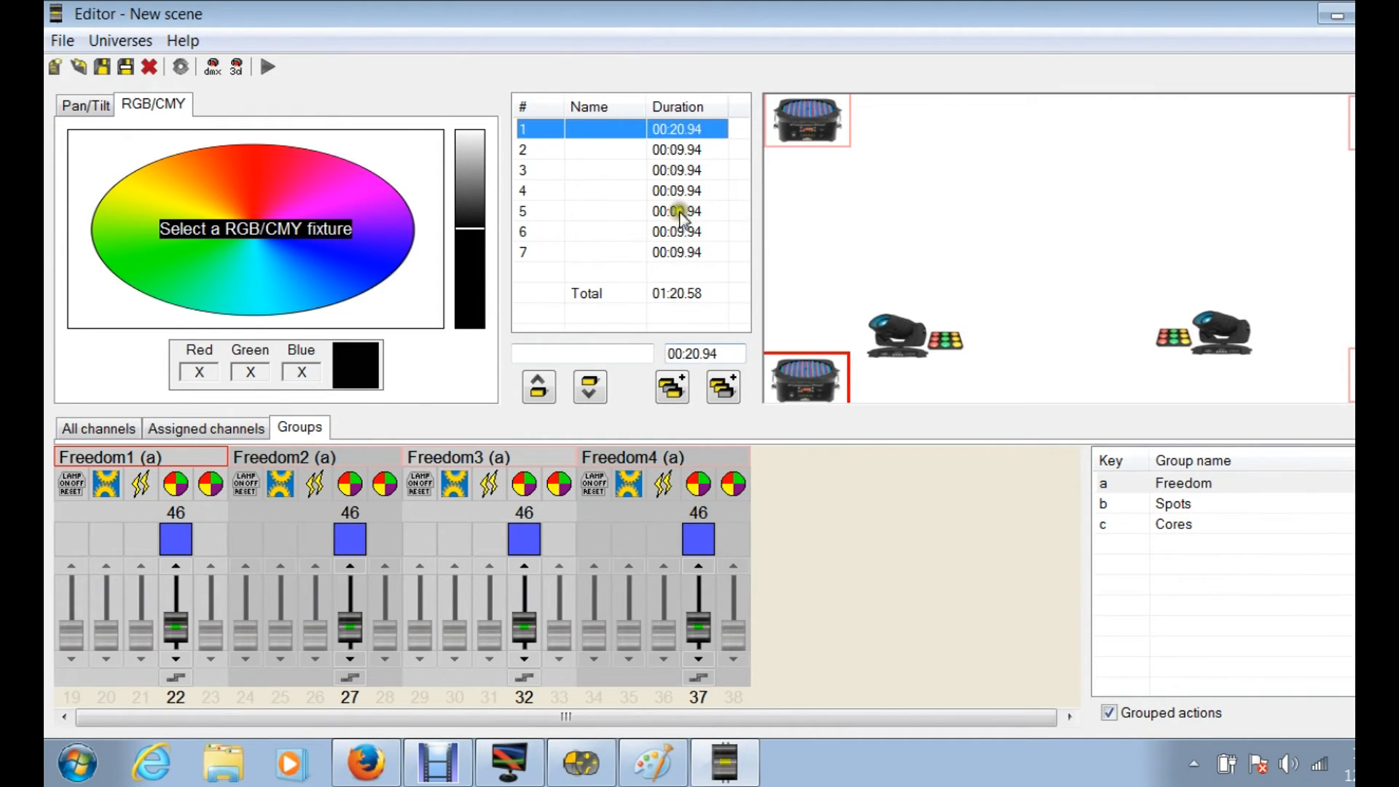
mouse_move(678, 150)
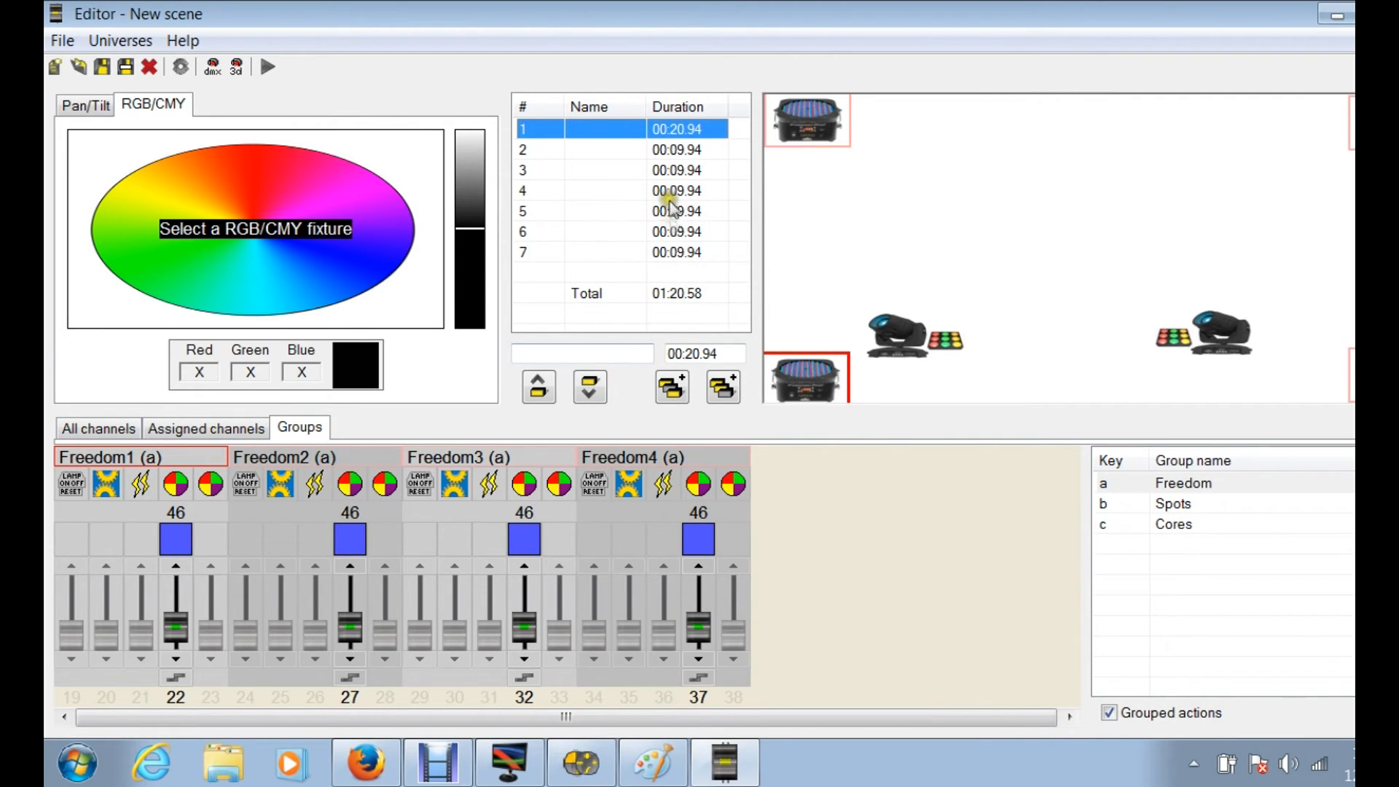
Step: Select step 6 to lengthen its duration to 00:19.94
left_click(589, 231)
type("19")
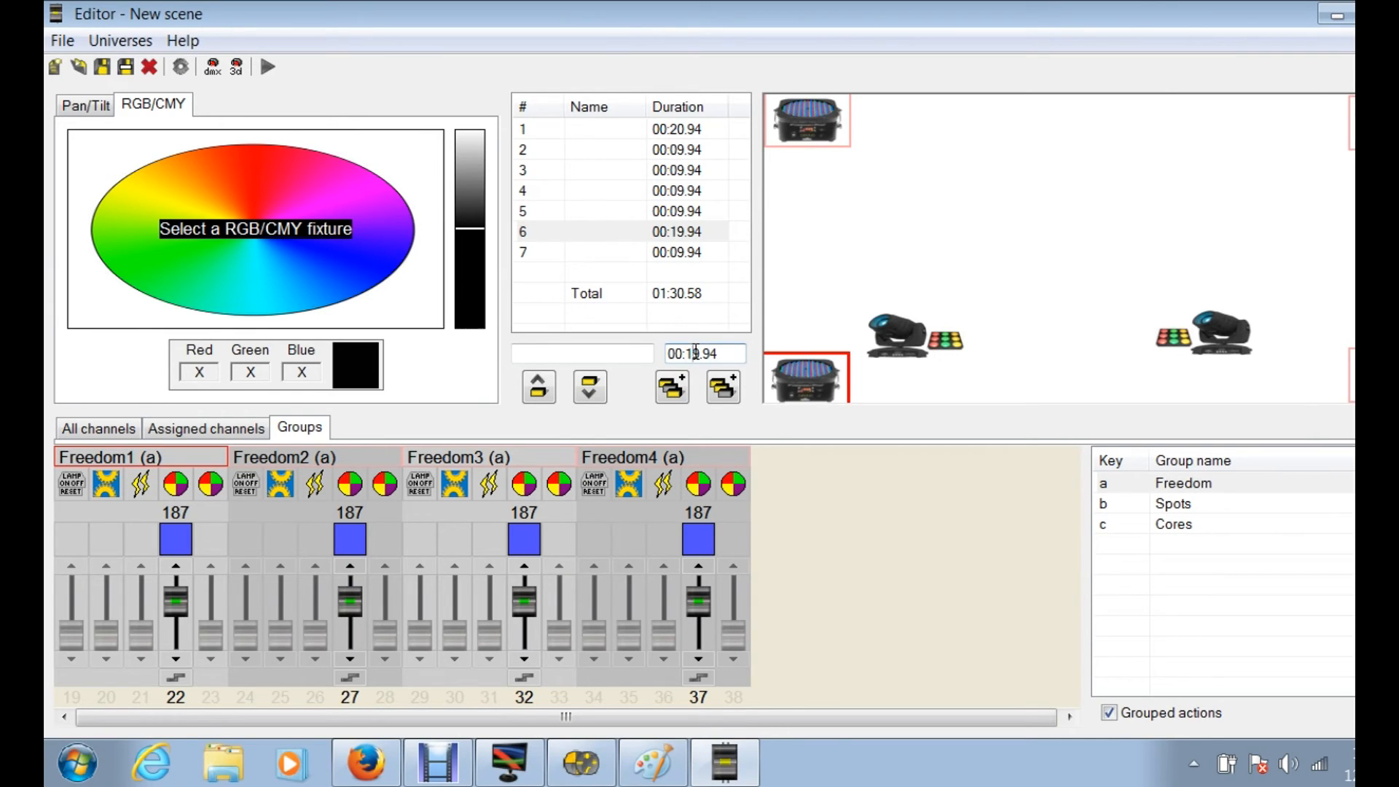
Step: Move the 19.94-second step up from position 6 to position 2
left_click(676, 231)
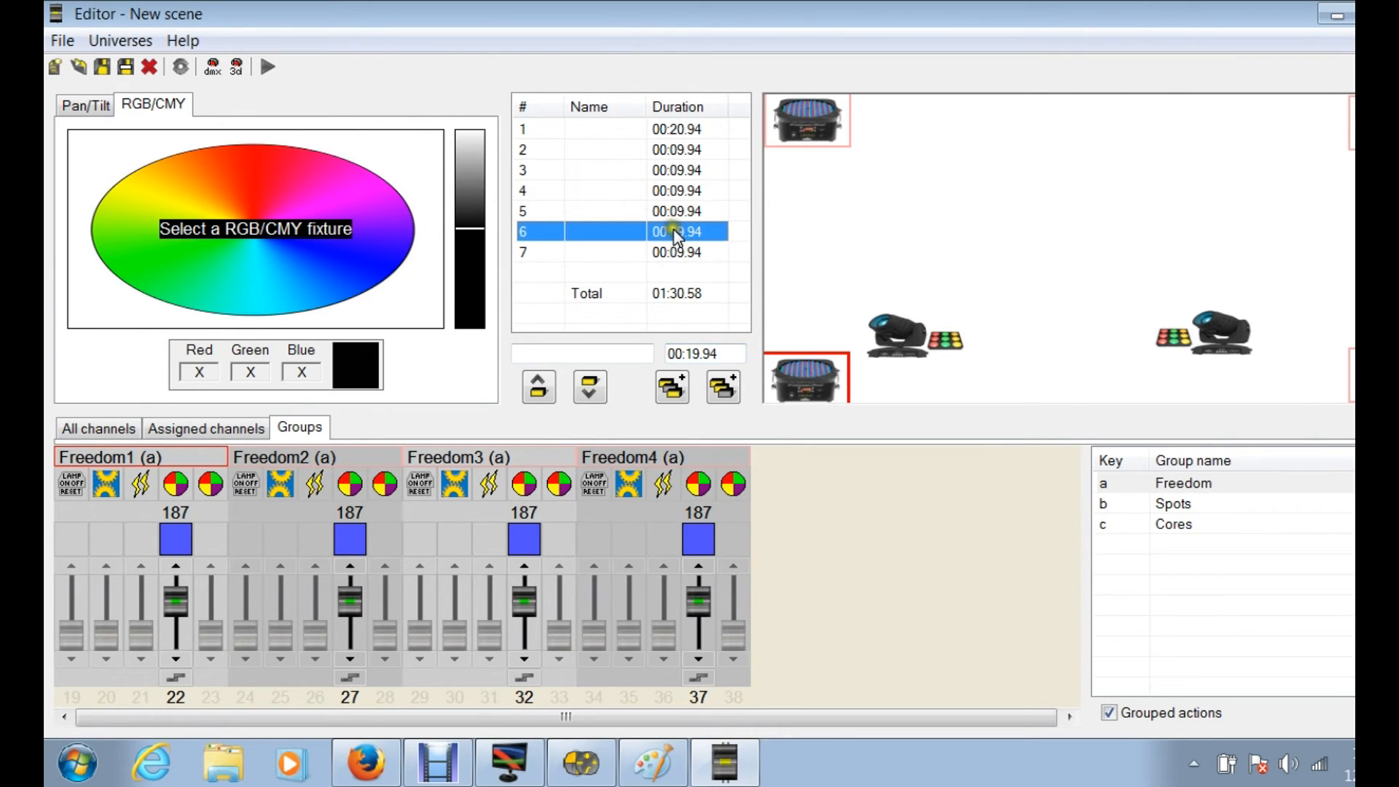
left_click(538, 386)
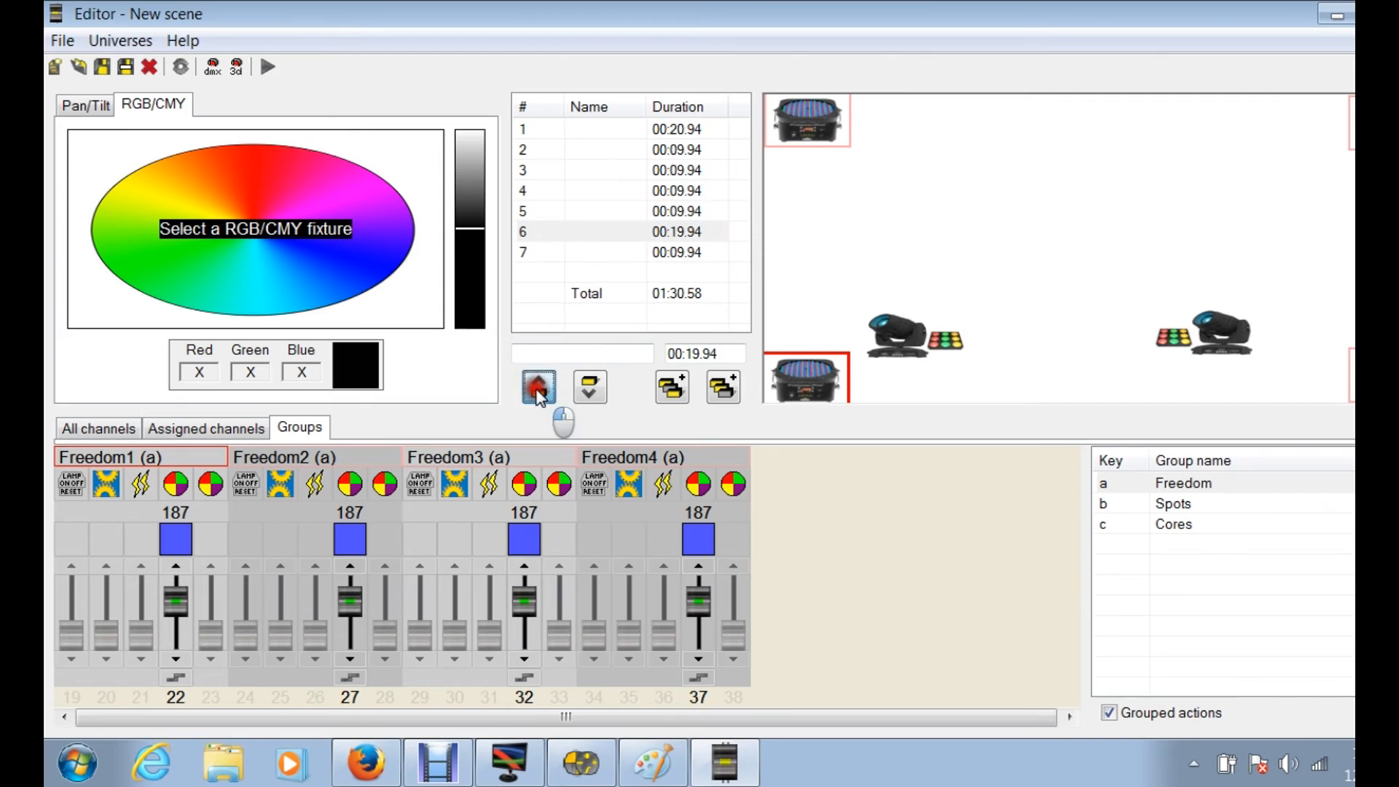
left_click(537, 385)
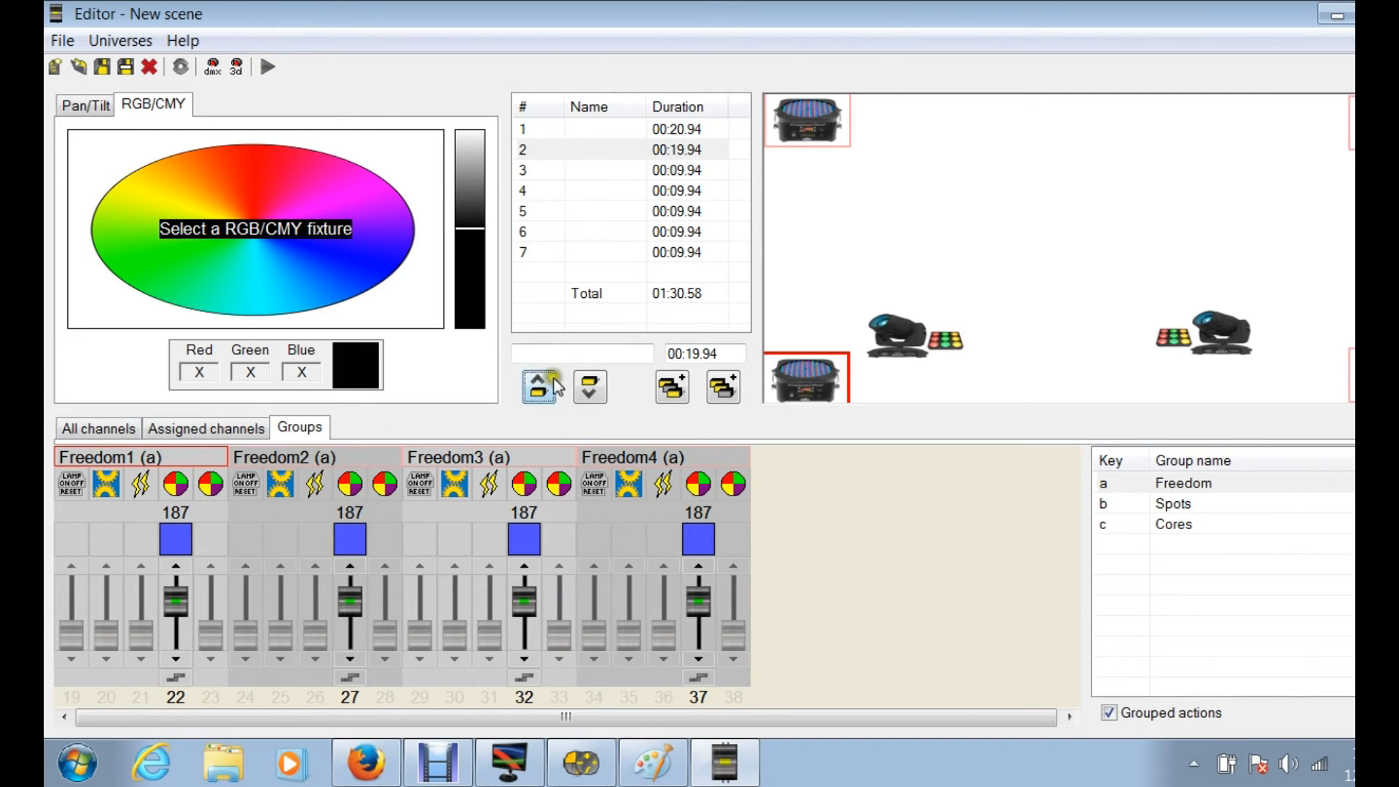
left_click(537, 387)
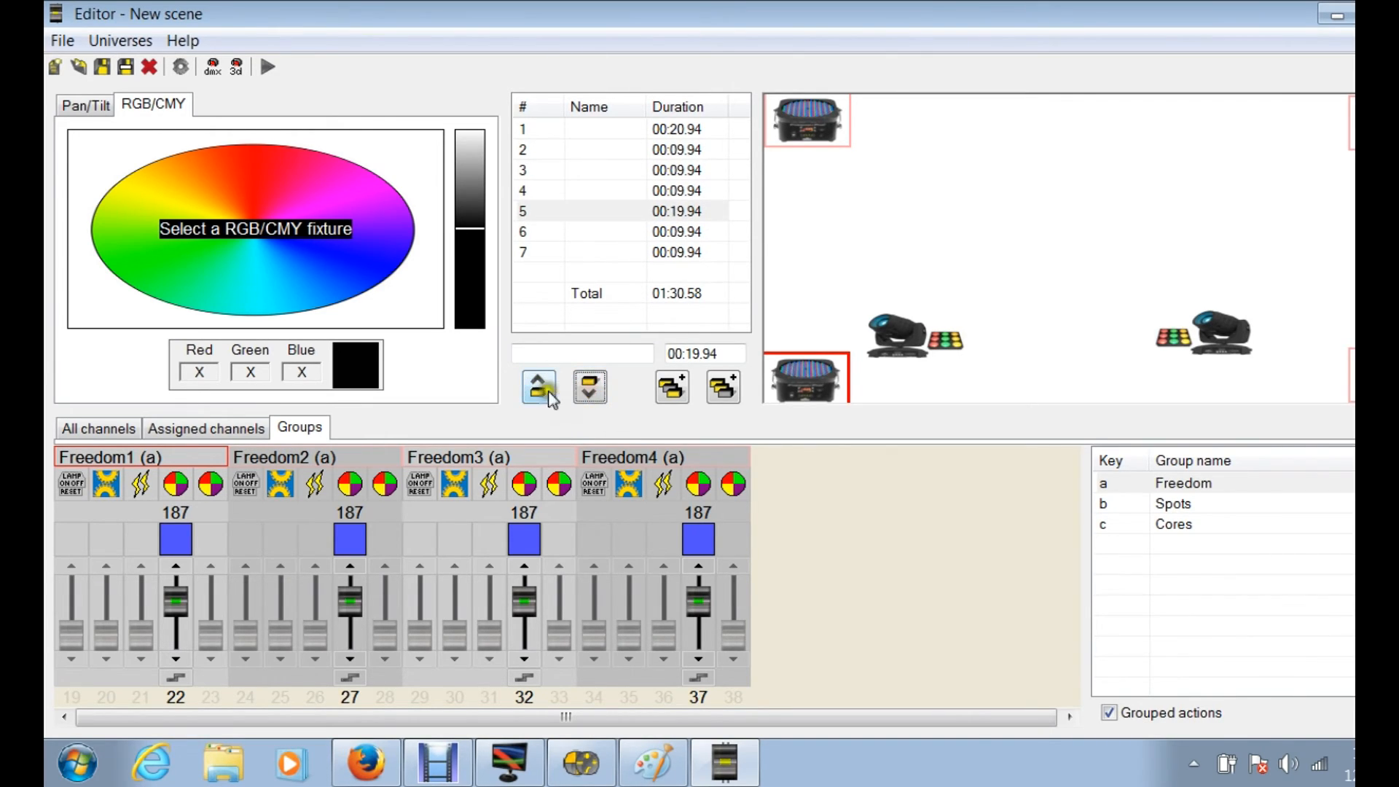
left_click(537, 385)
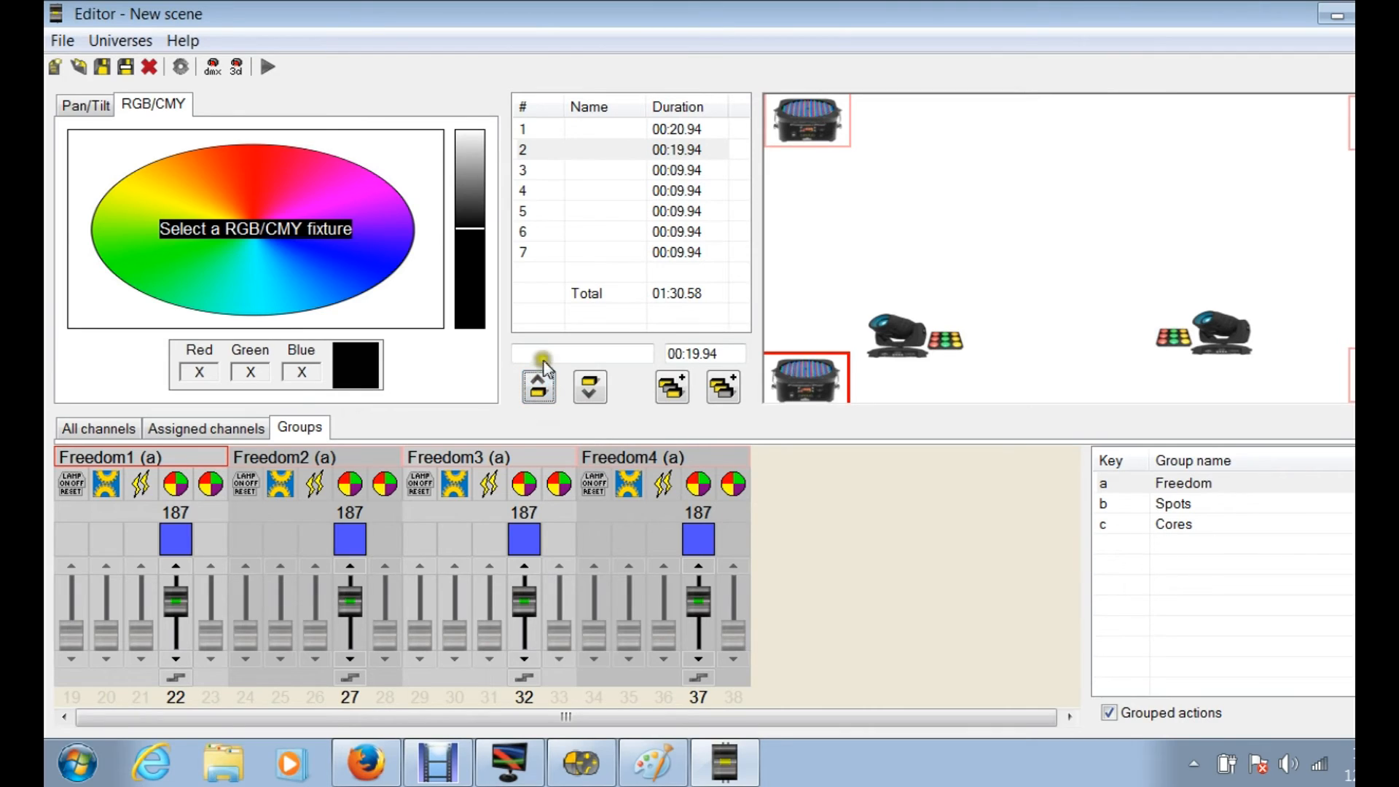
left_click(589, 386)
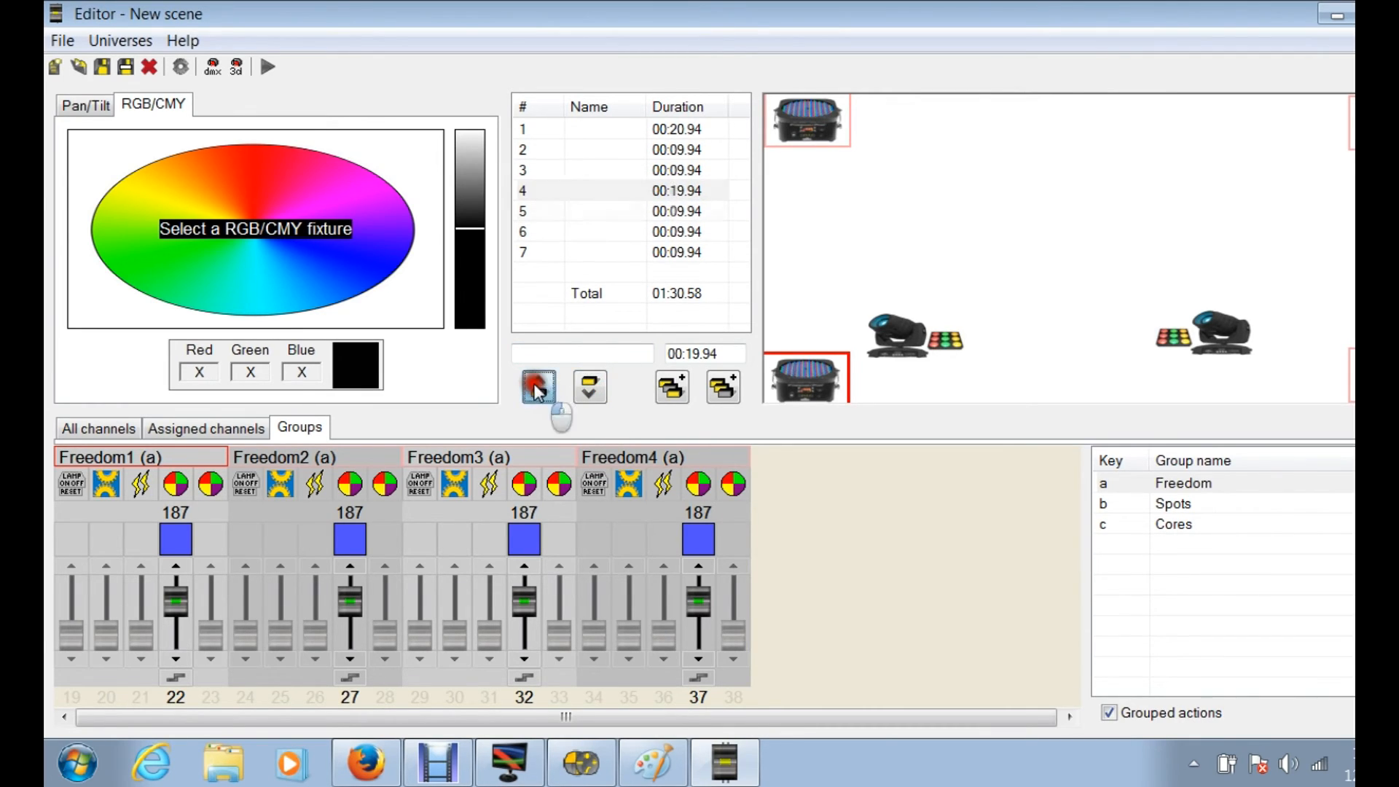
left_click(538, 385)
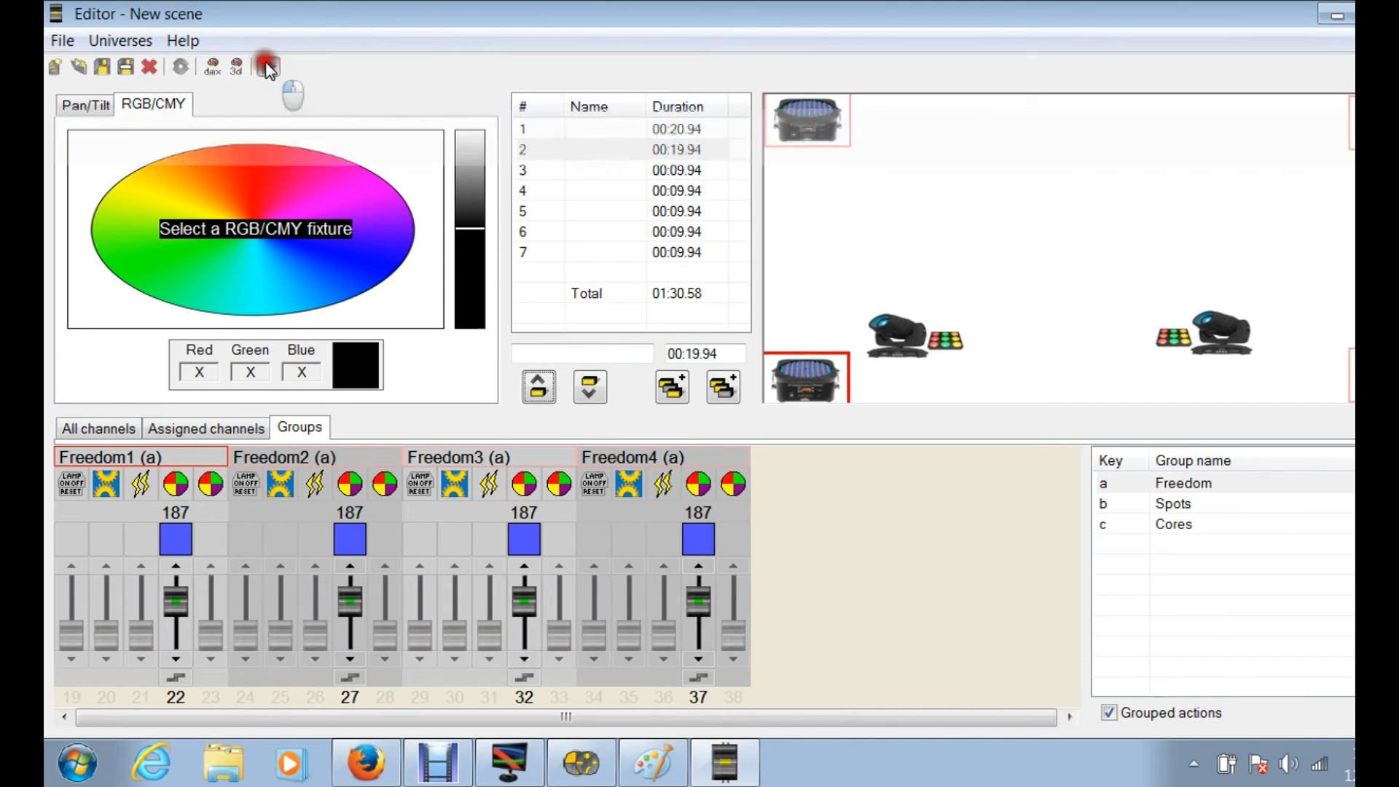
left_click(266, 67)
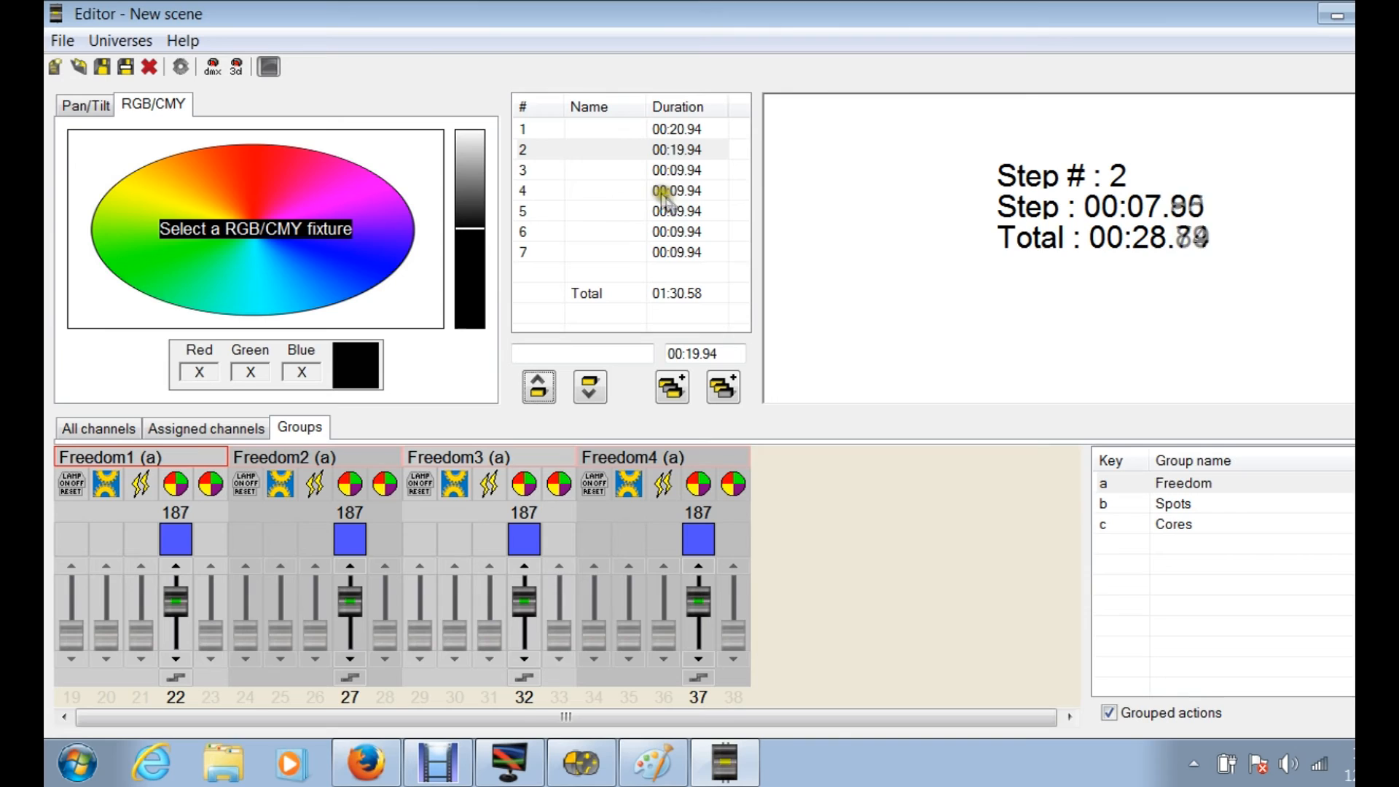
left_click(269, 67)
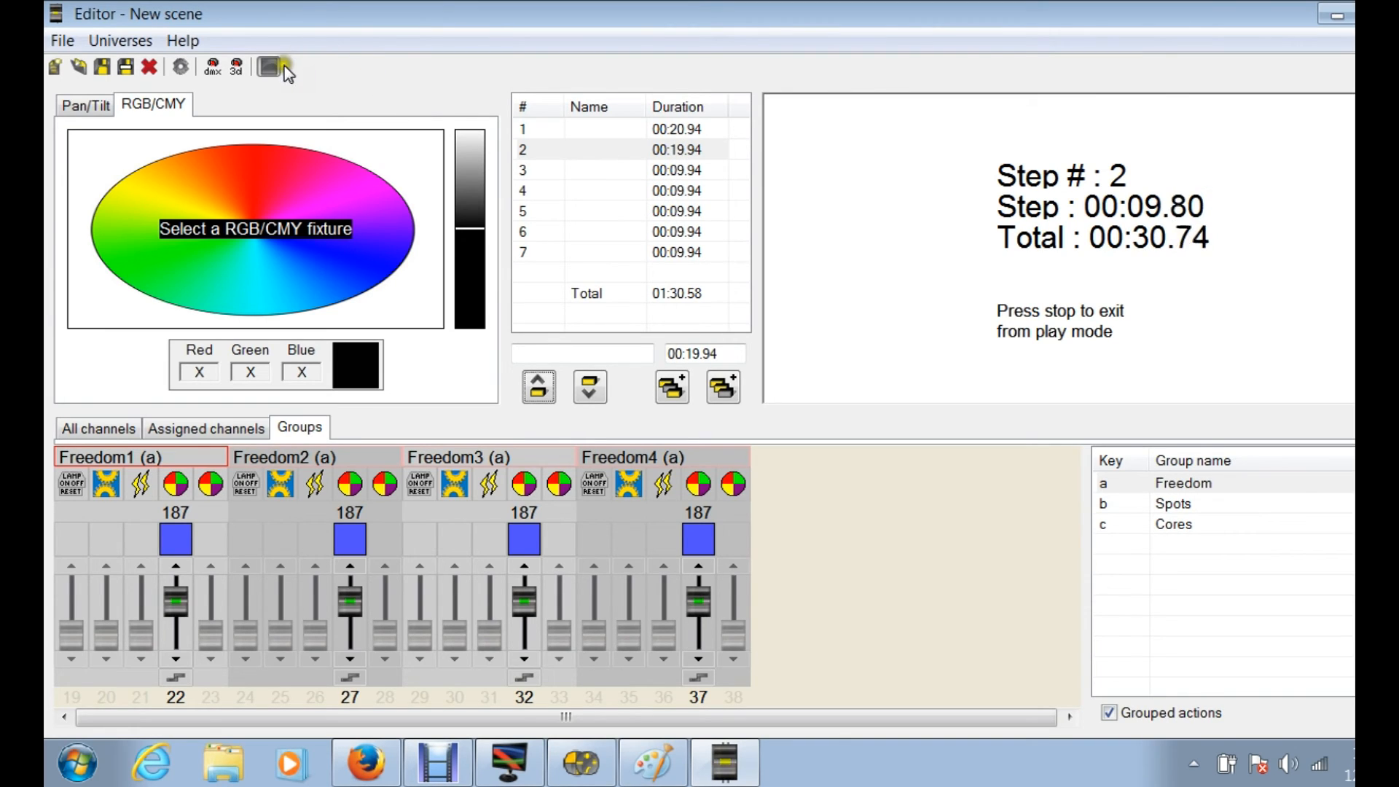
left_click(269, 67)
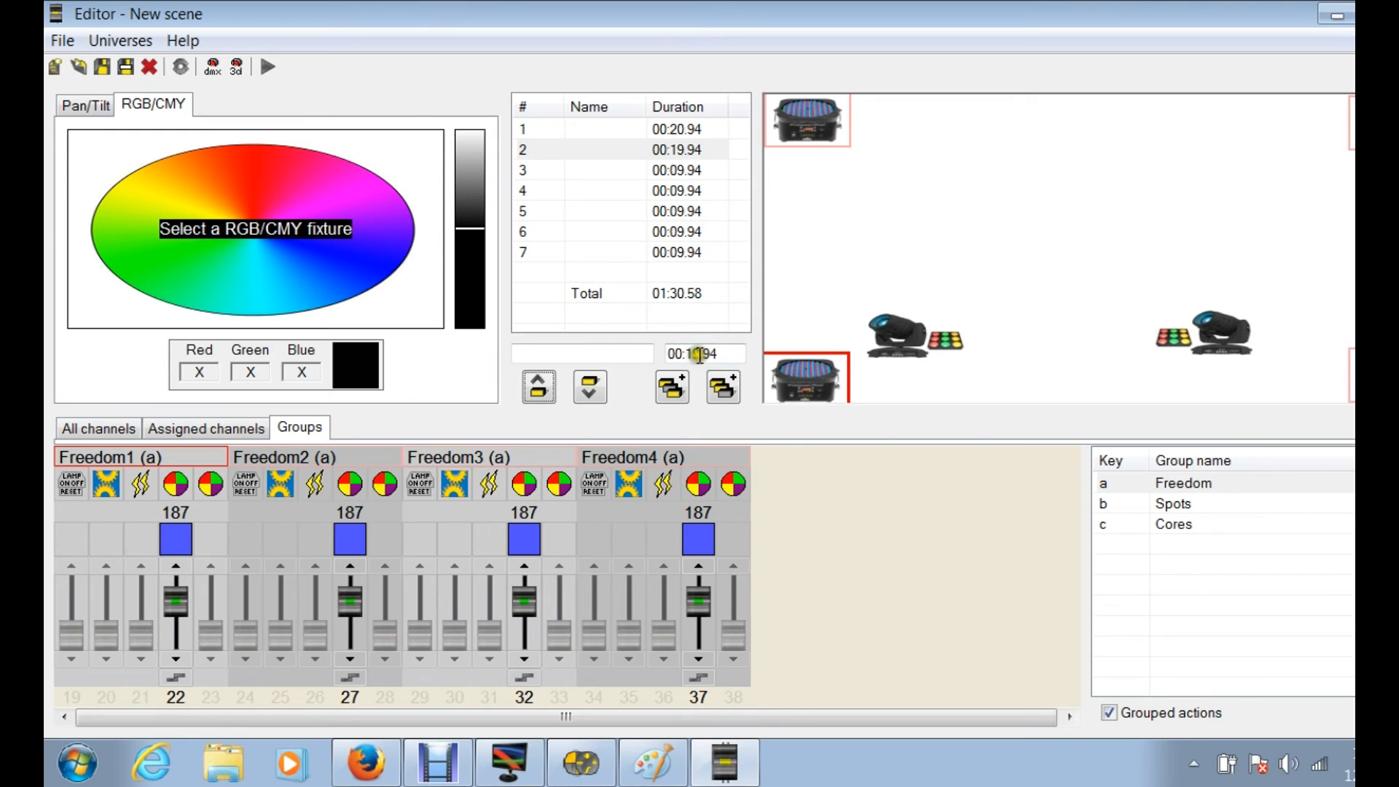
Step: Set step 2 to 00:05.94, then rescale all steps to a 00:10.56 total
left_click(672, 385)
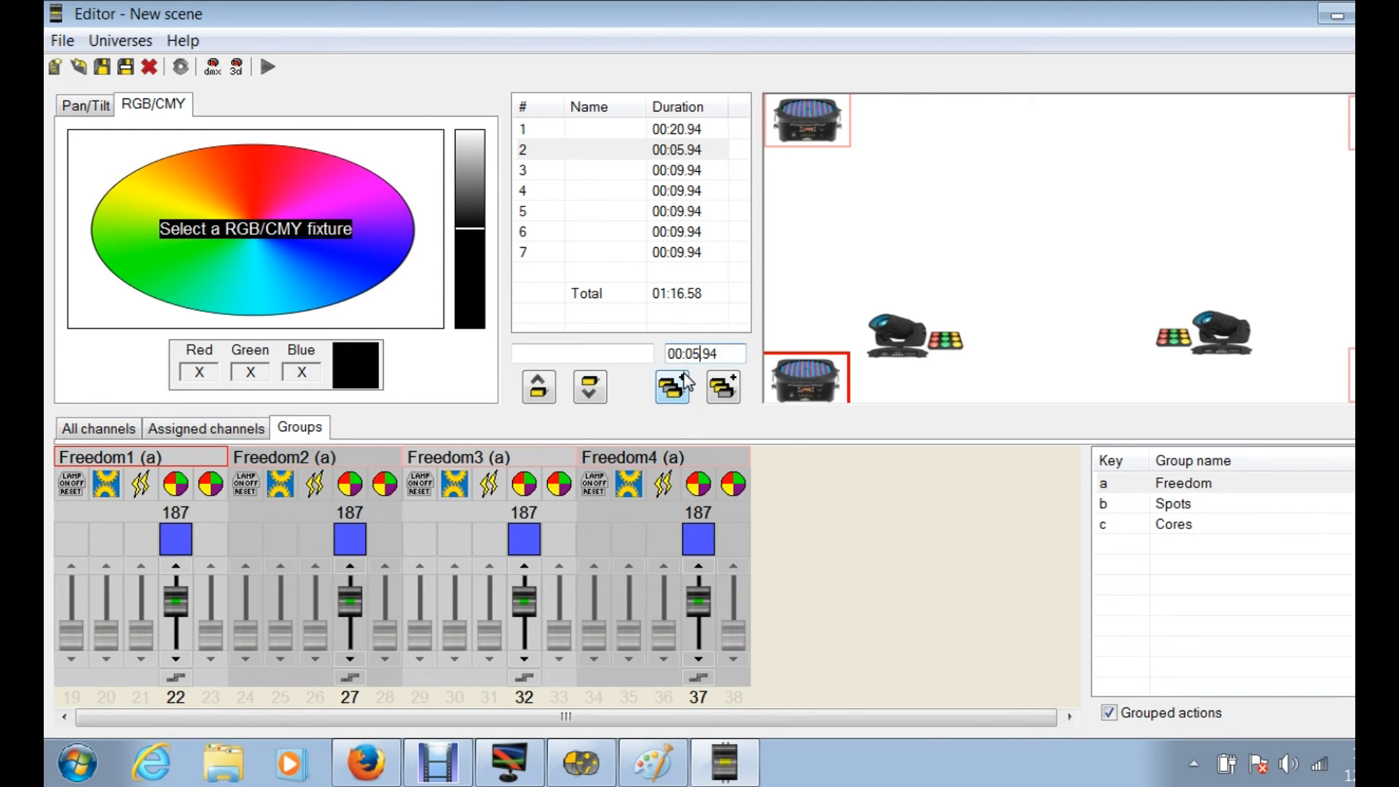
left_click(631, 148)
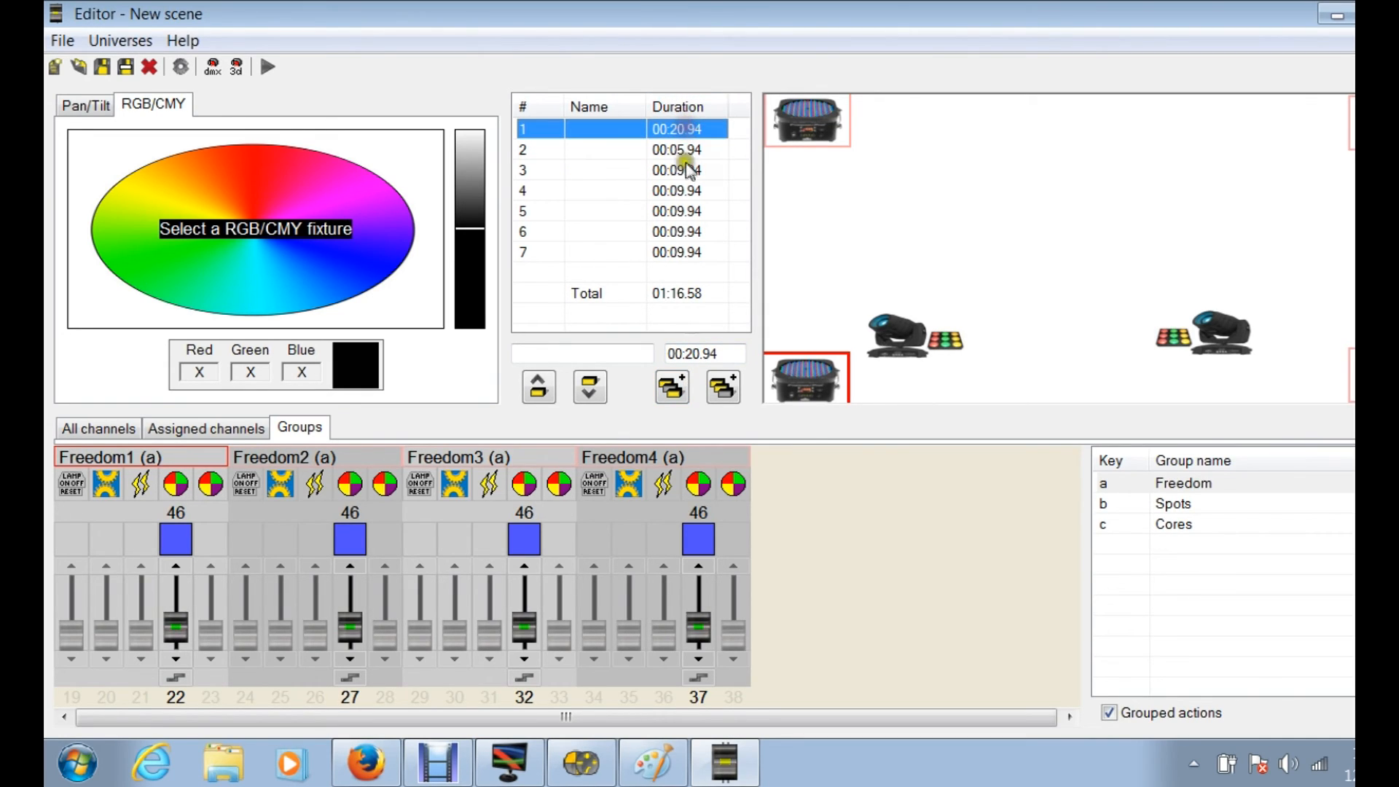
left_click(586, 293)
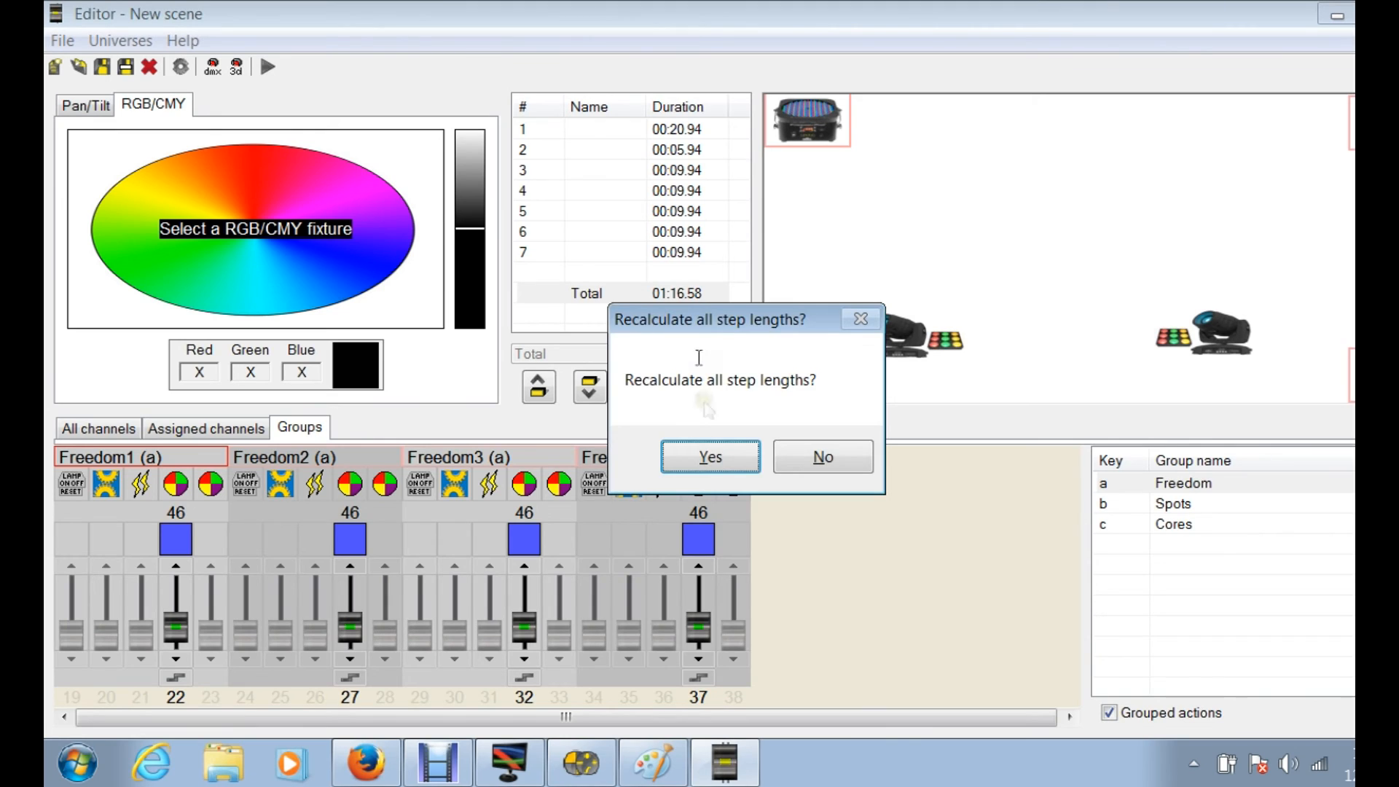
left_click(709, 456)
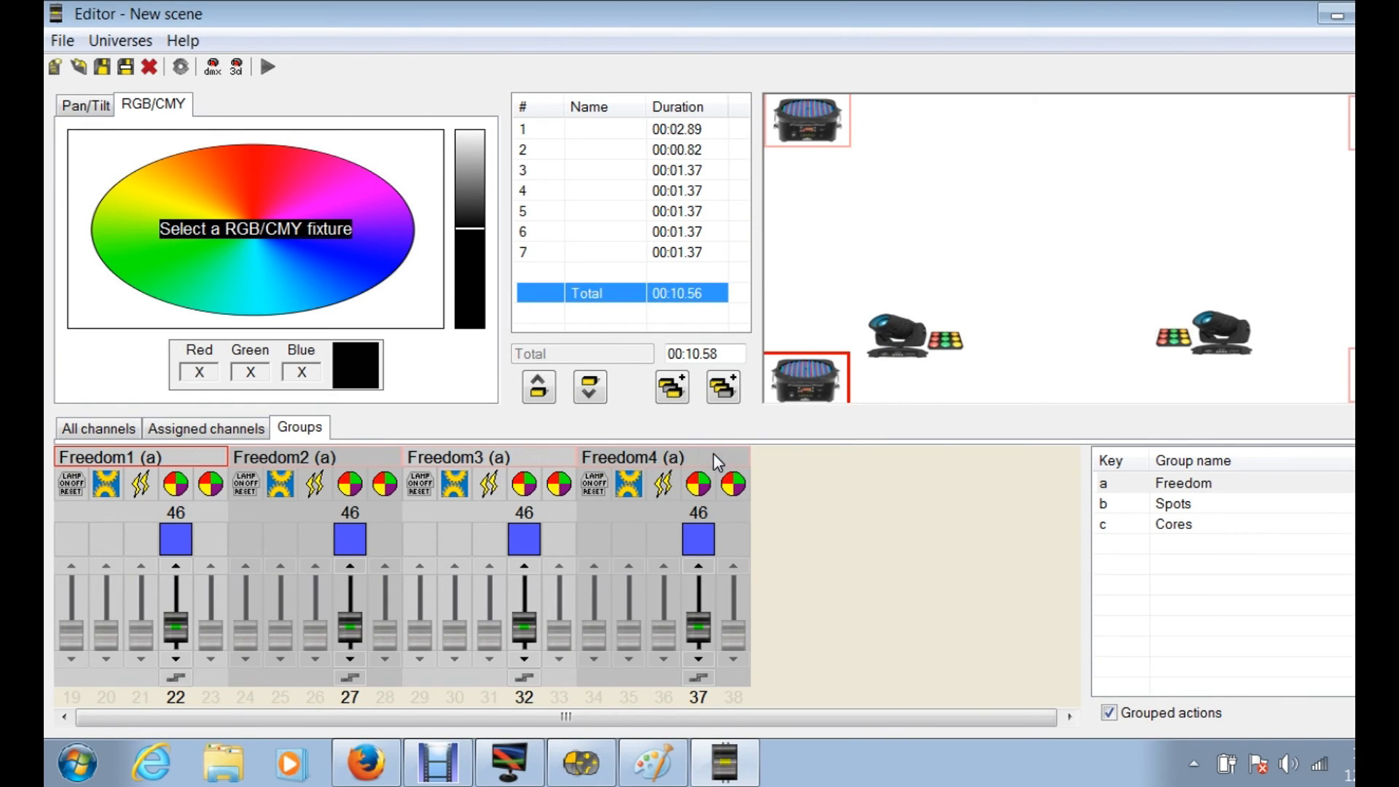
Step: Select step 1 and play the 10.56-second Freedom scene
left_click(624, 128)
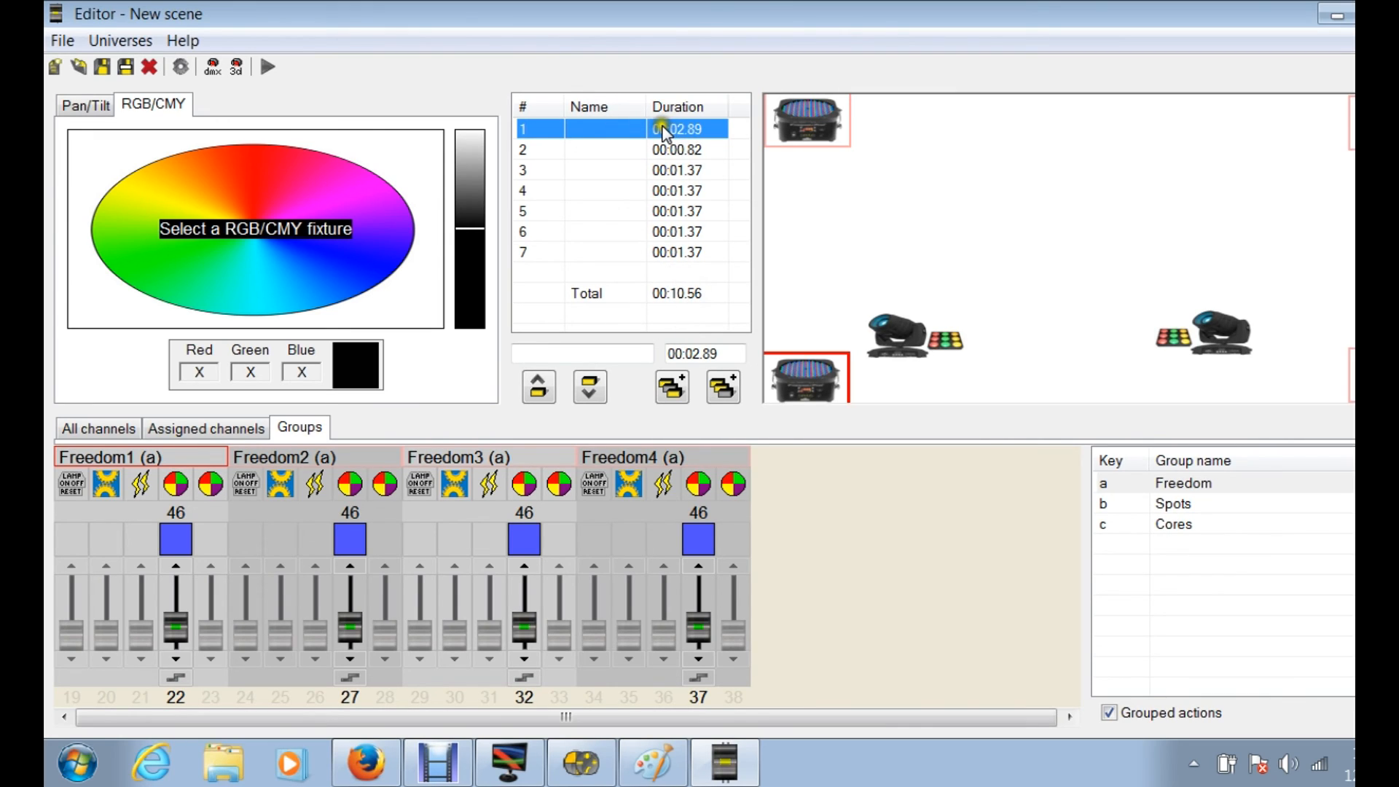
mouse_move(676, 131)
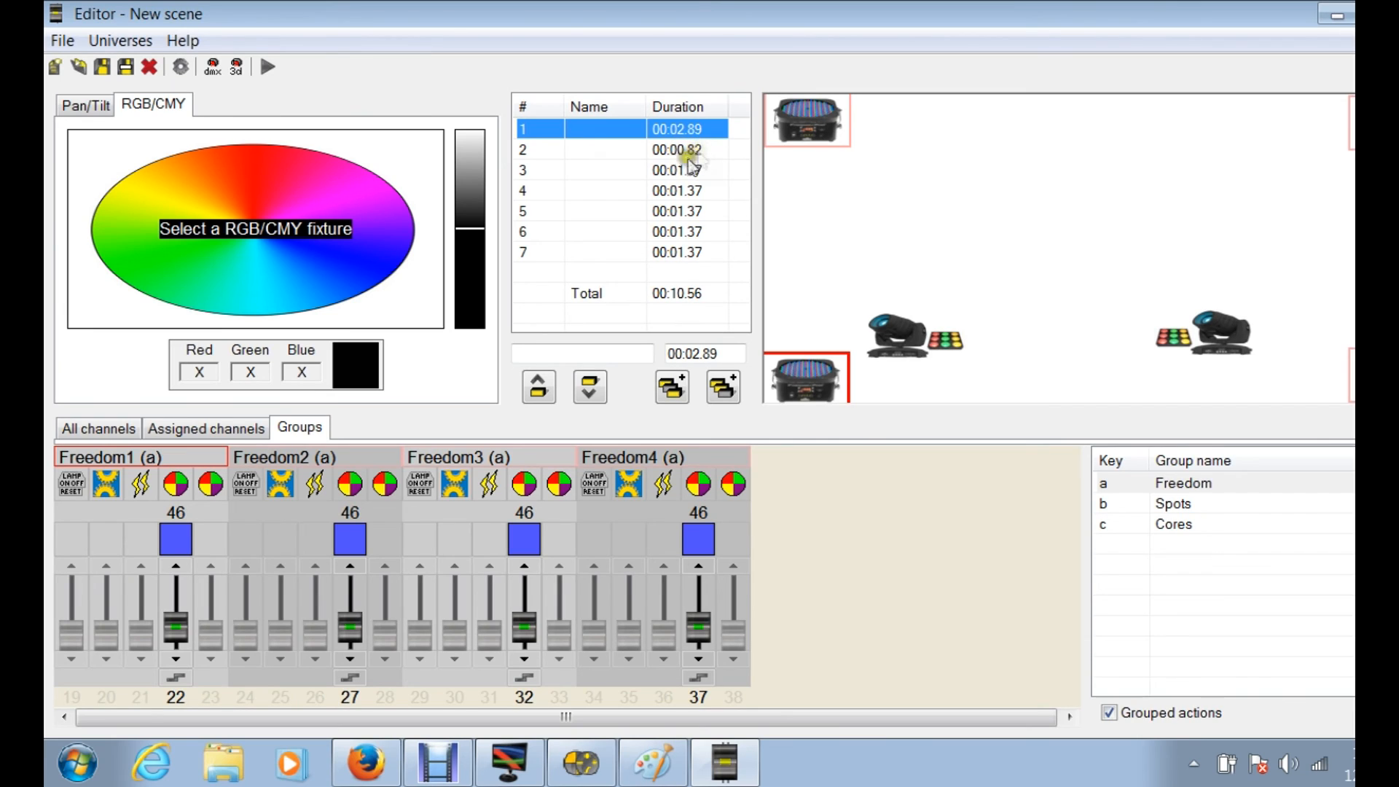
mouse_move(691, 185)
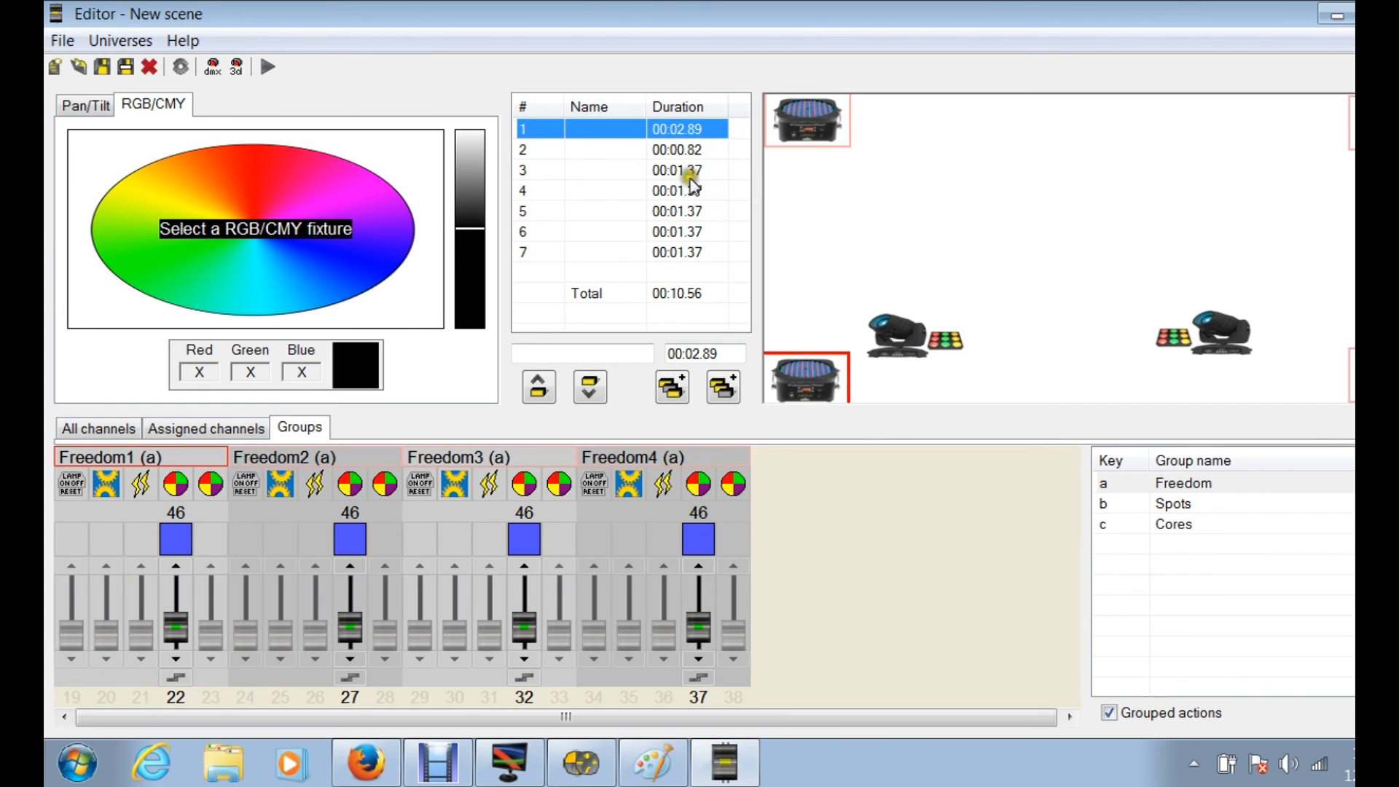
mouse_move(314, 123)
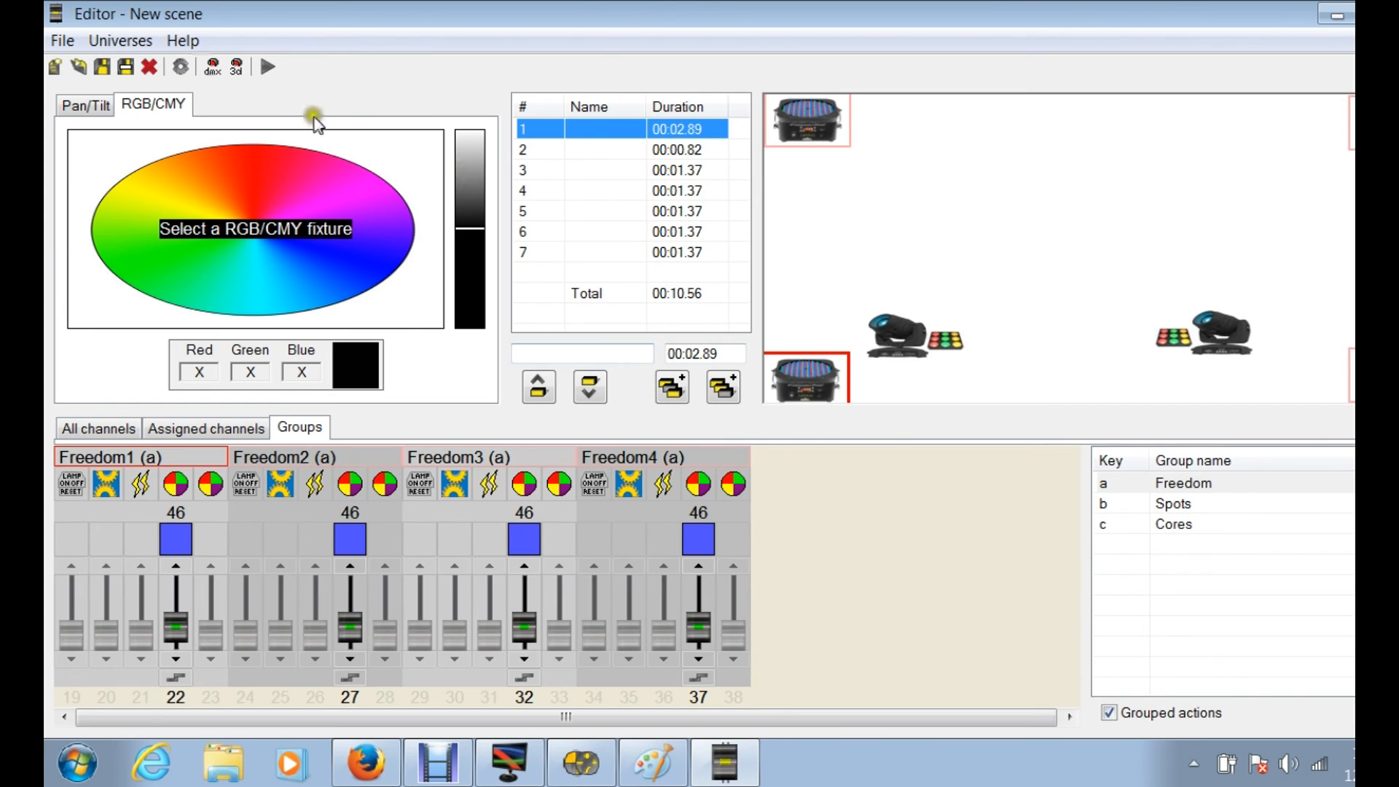
left_click(267, 67)
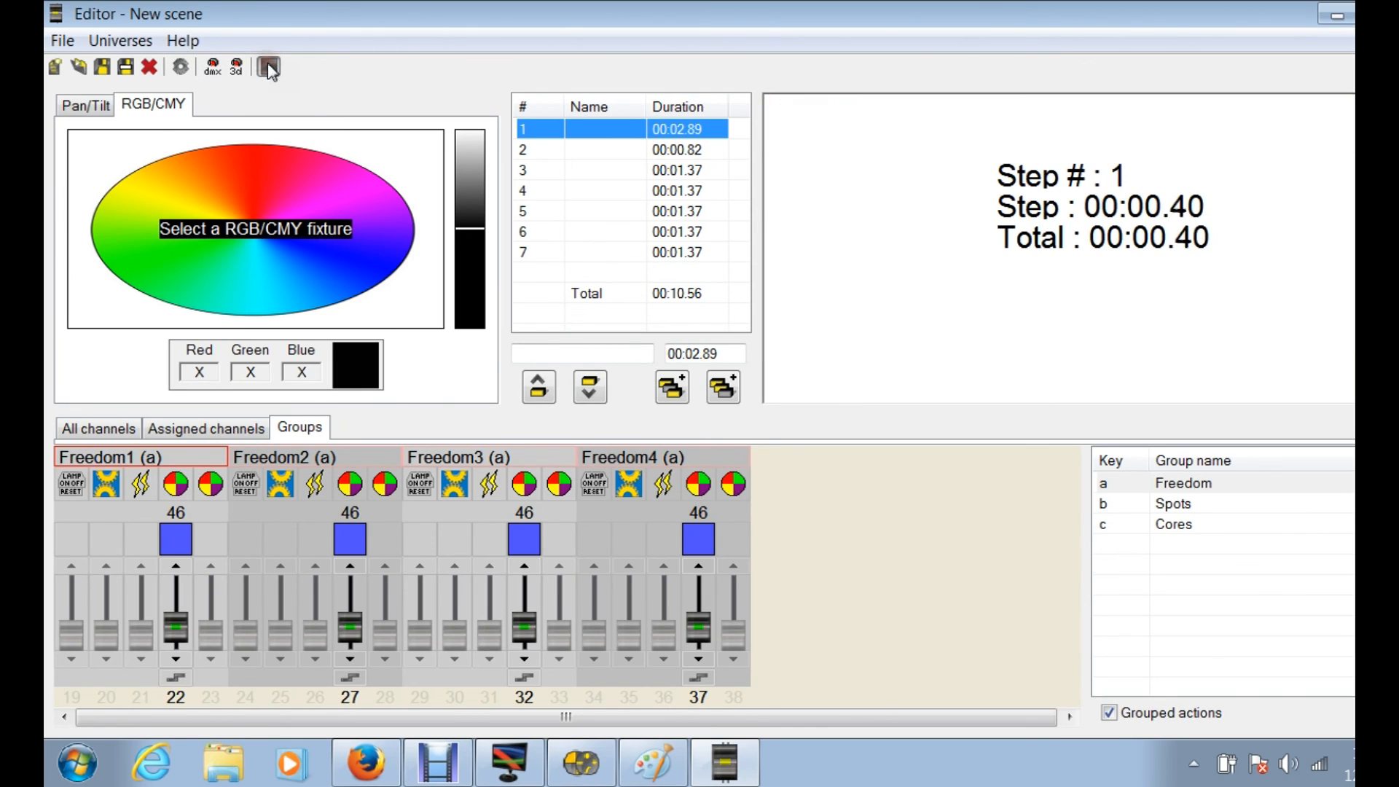
left_click(269, 67)
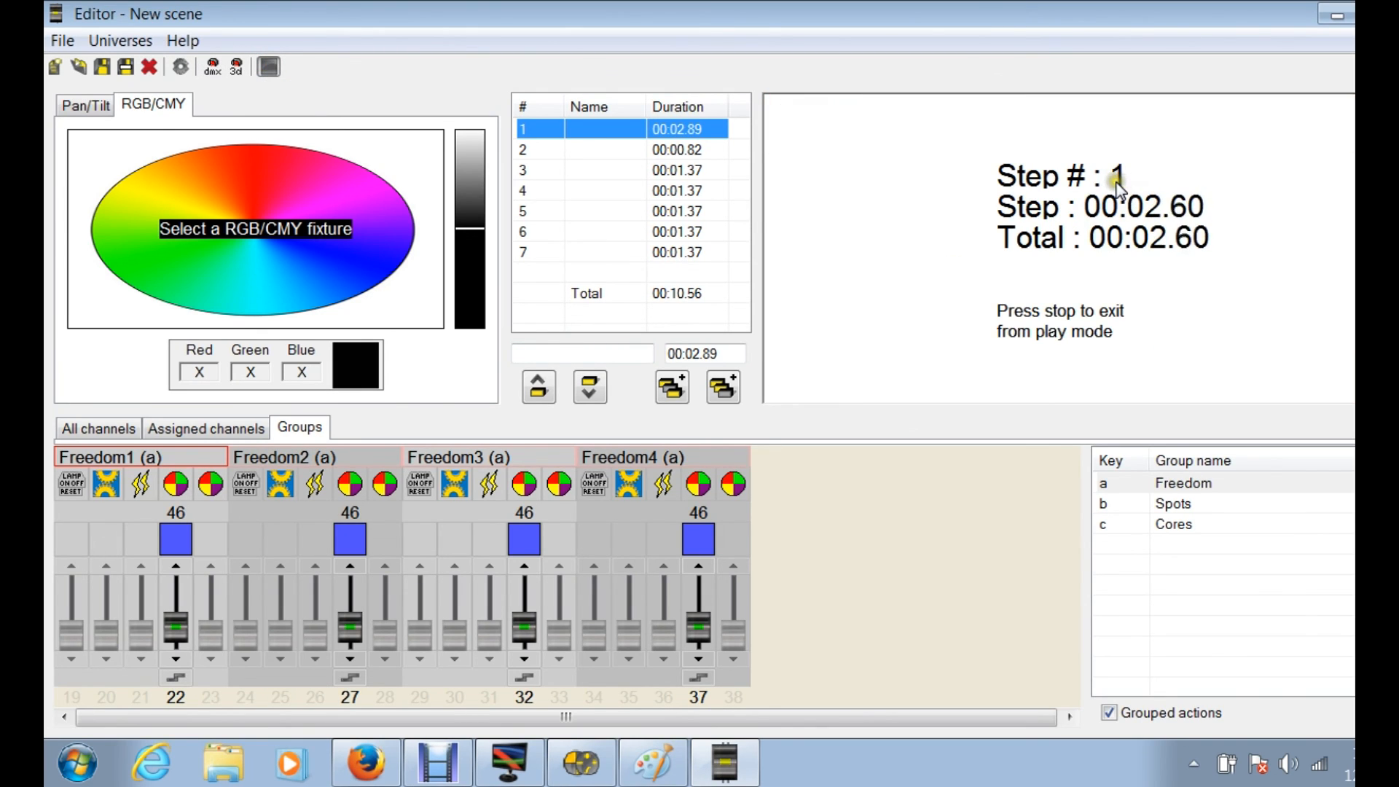